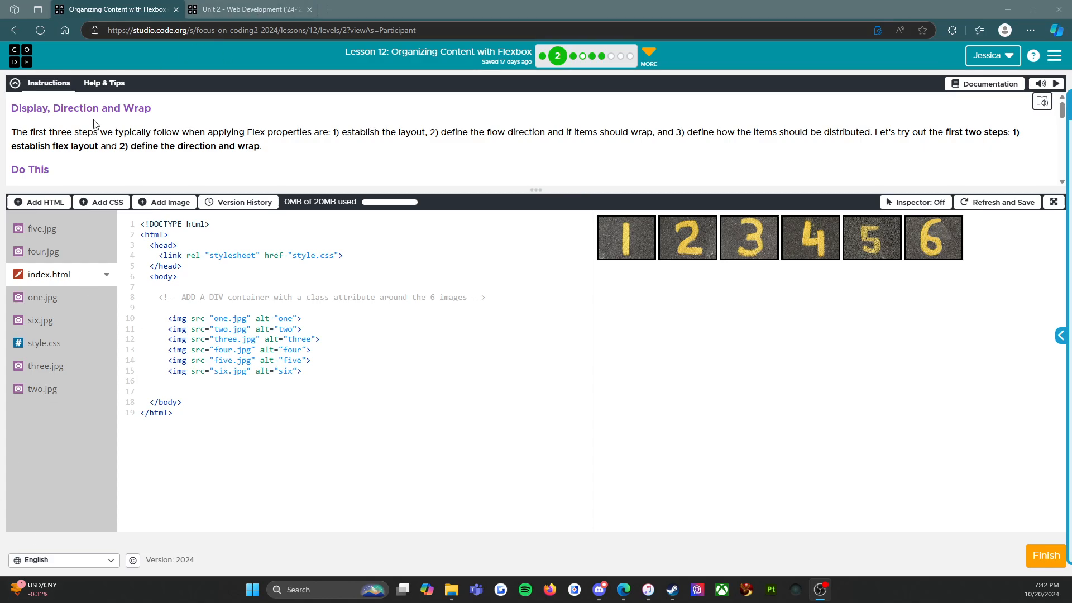
pyautogui.moveTo(49, 82)
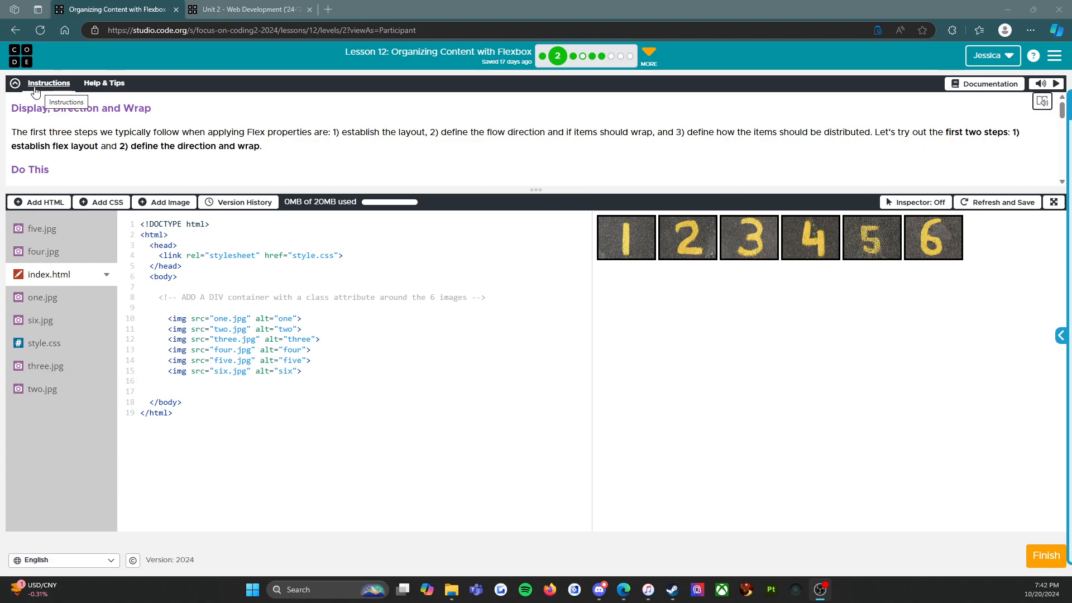
pyautogui.moveTo(61, 181)
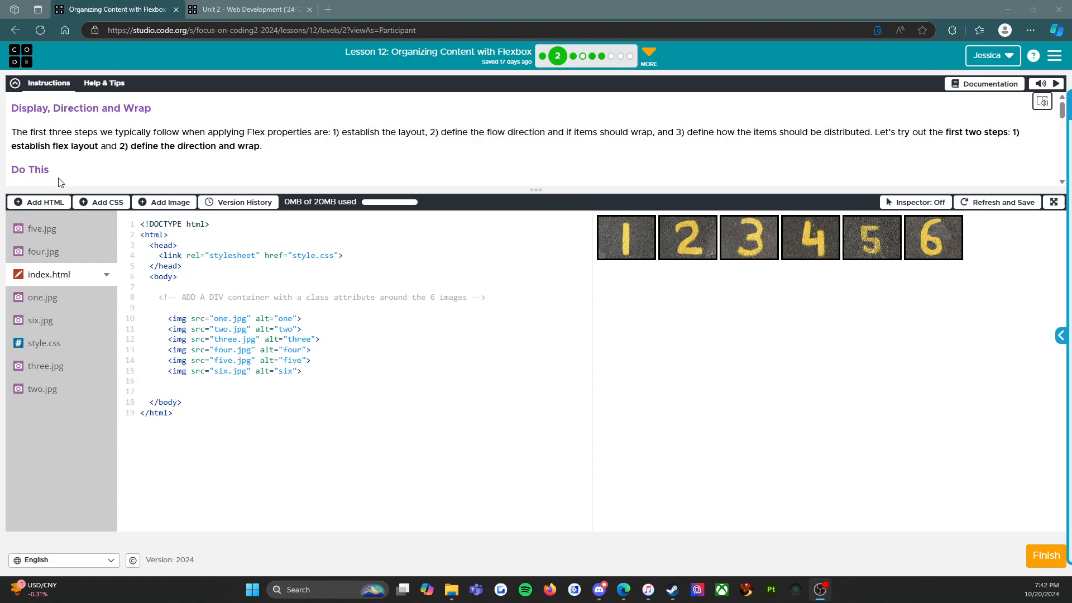
pyautogui.moveTo(104, 83)
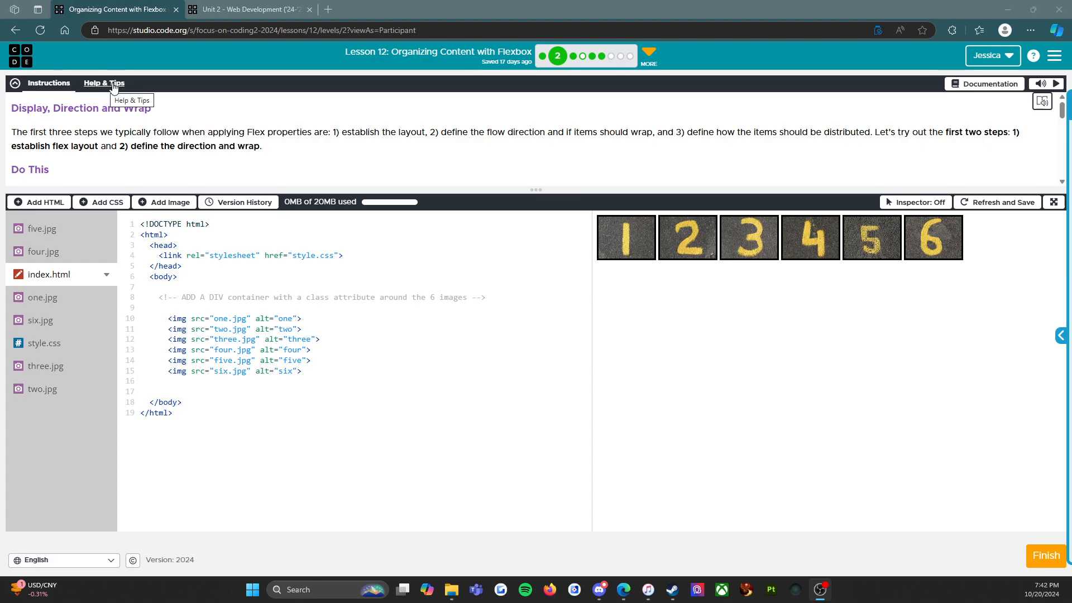
# Step: Show the Help & Tips resources, such as Div Tags and Flexbox Container Properties, and browse them
pyautogui.click(103, 83)
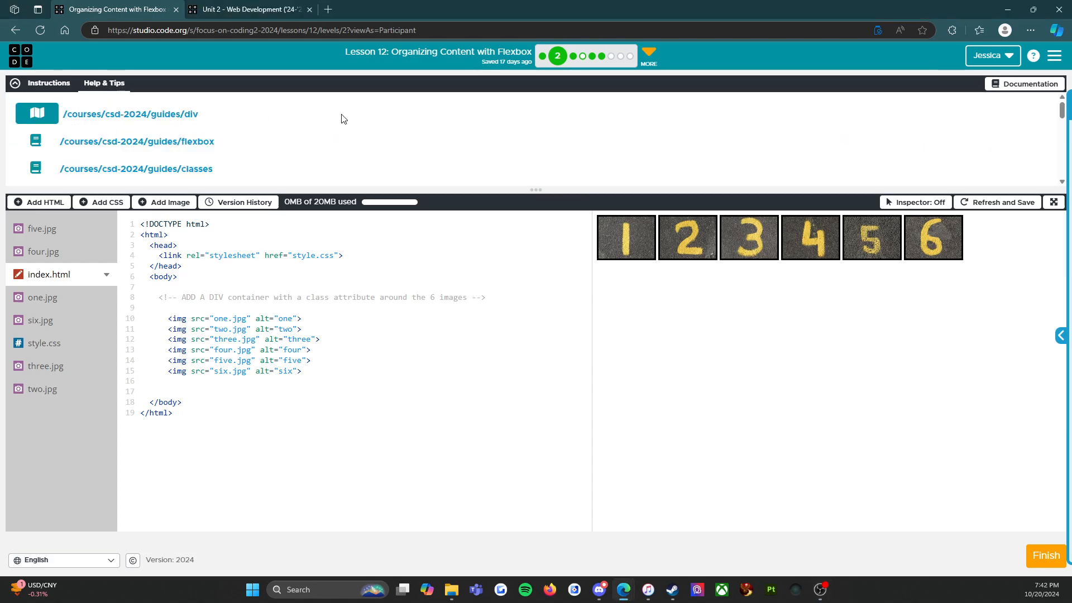
pyautogui.scroll(-3)
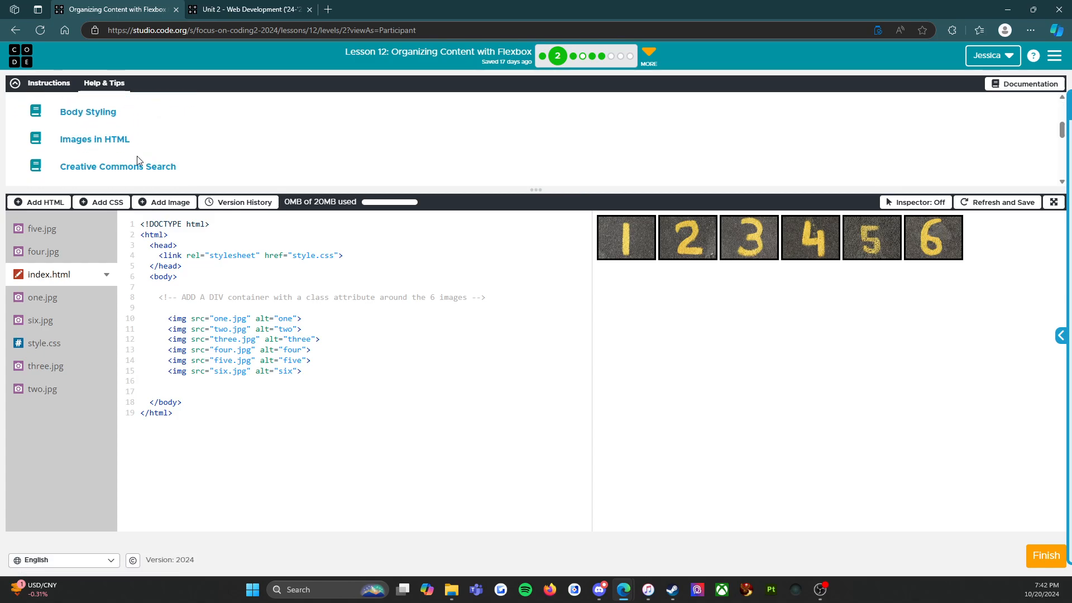
pyautogui.scroll(3)
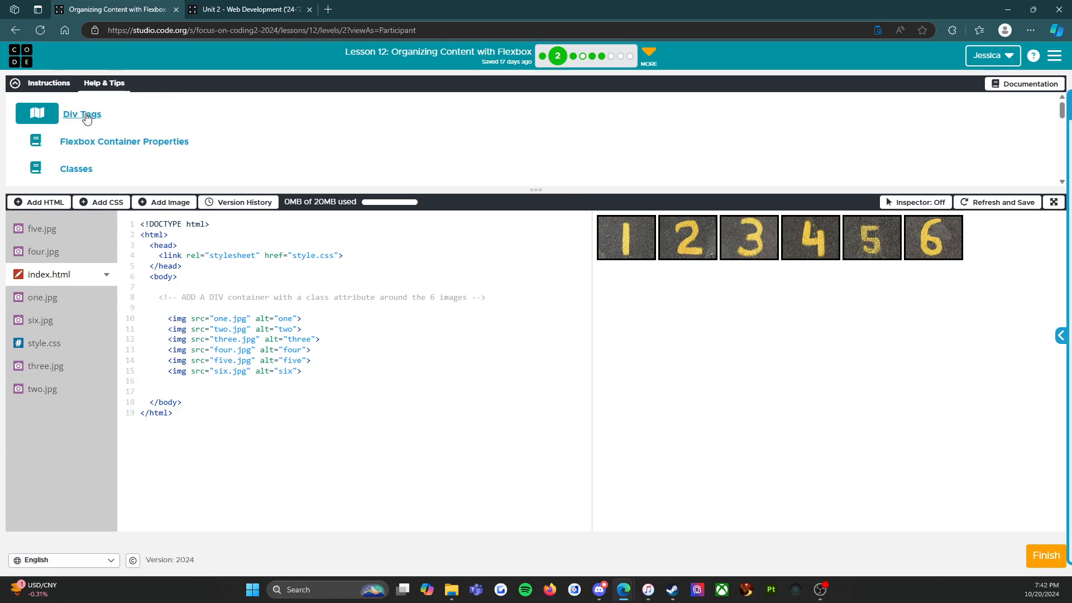
pyautogui.click(82, 113)
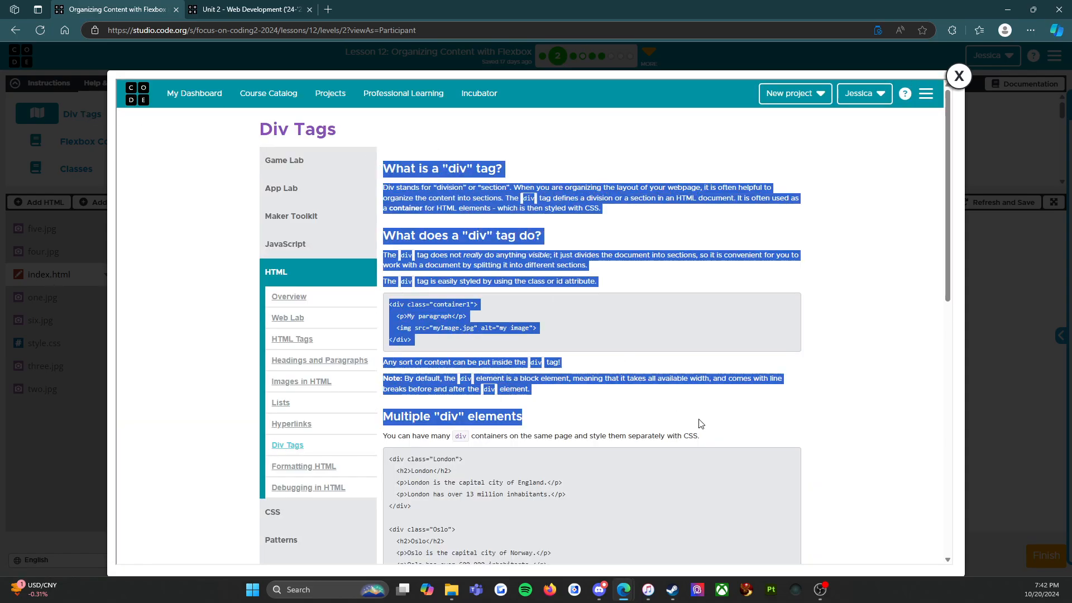
pyautogui.scroll(-3)
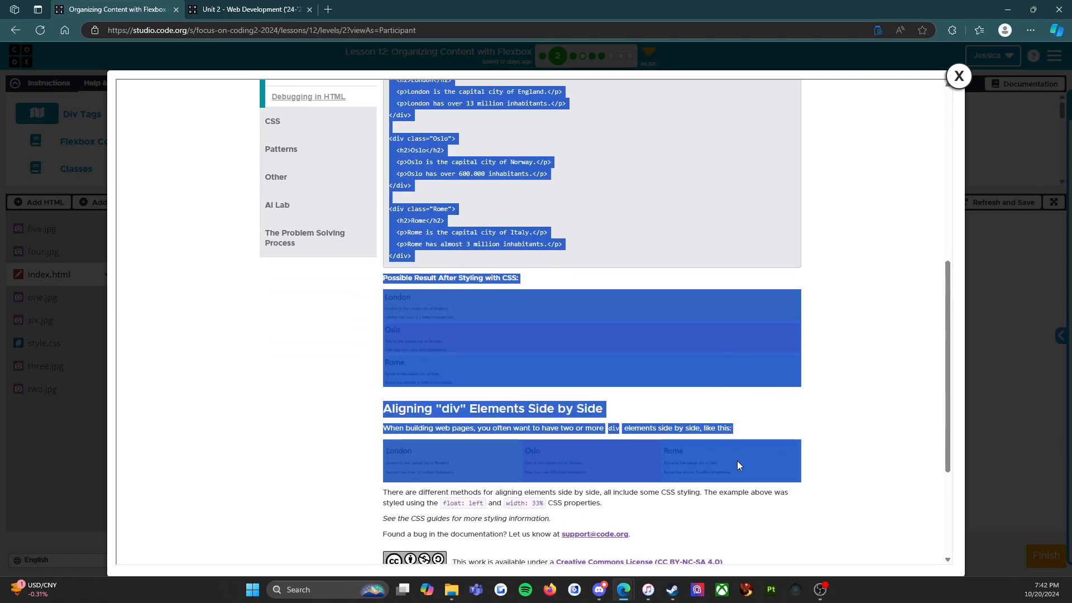
pyautogui.scroll(3)
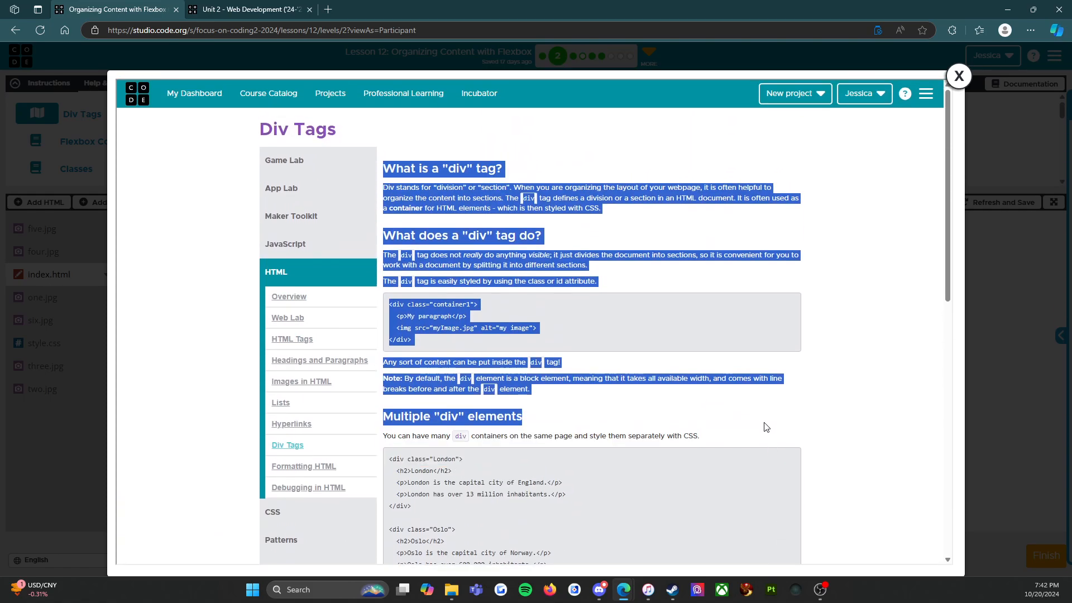
pyautogui.click(765, 427)
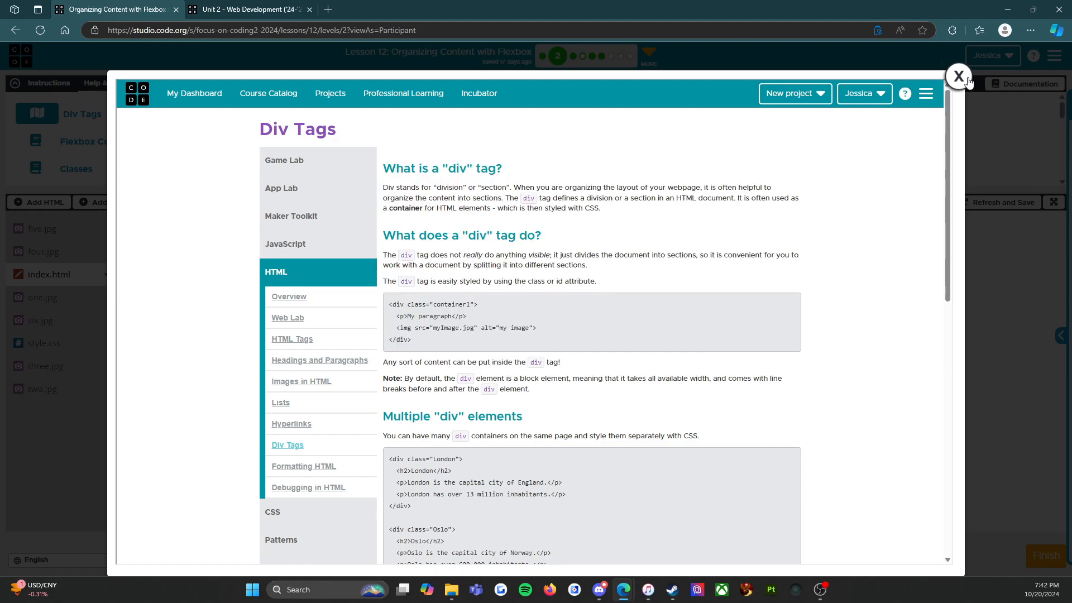
pyautogui.click(959, 76)
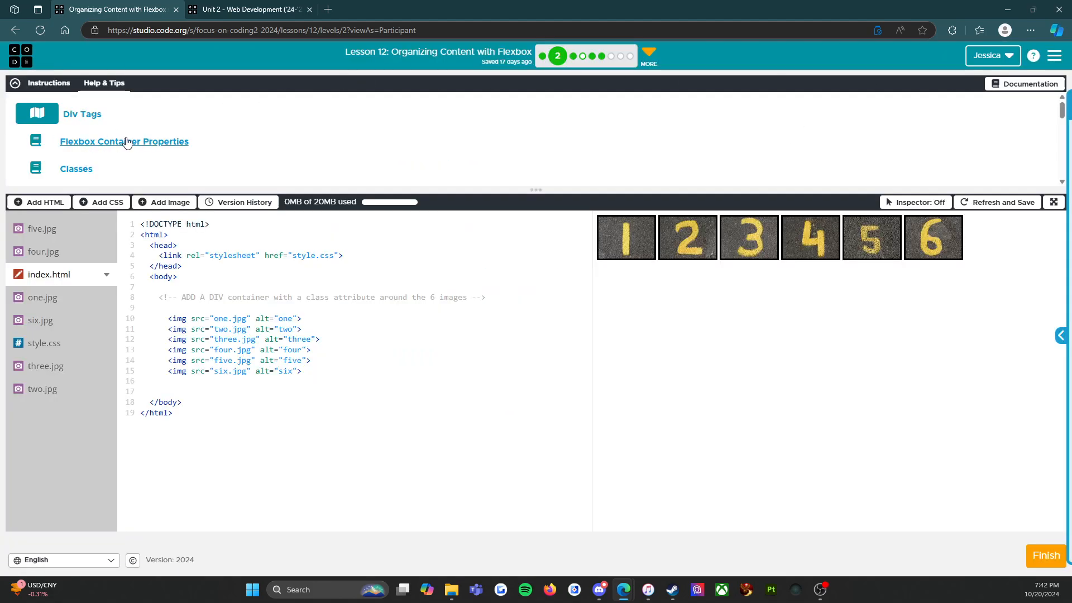
pyautogui.scroll(-3)
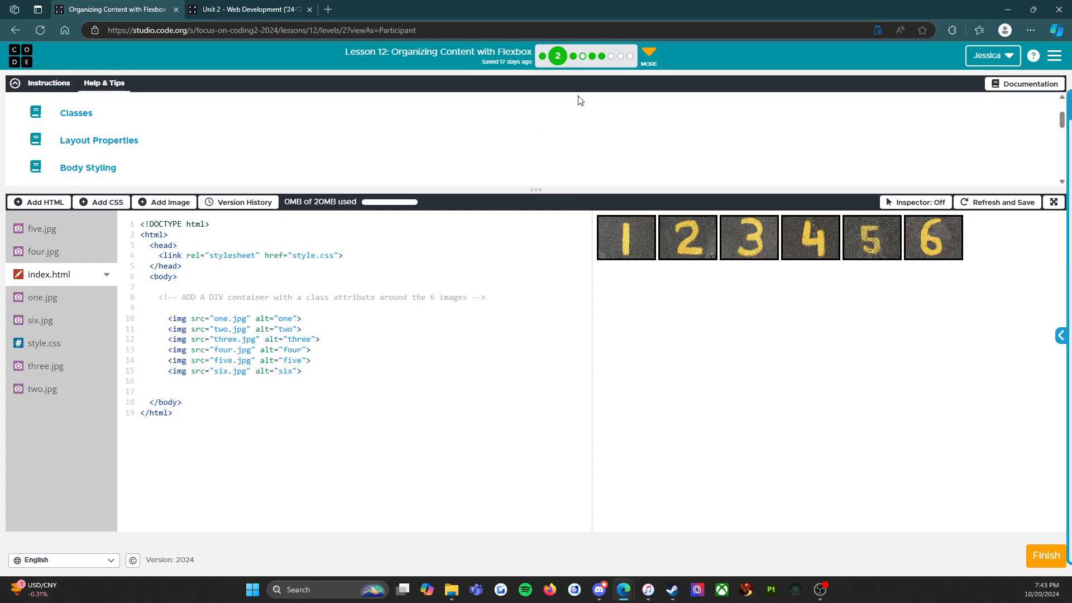
# Step: Open the lesson progress overview and scroll the Unit 2 list down to Lesson 12: Flexbox
pyautogui.click(647, 54)
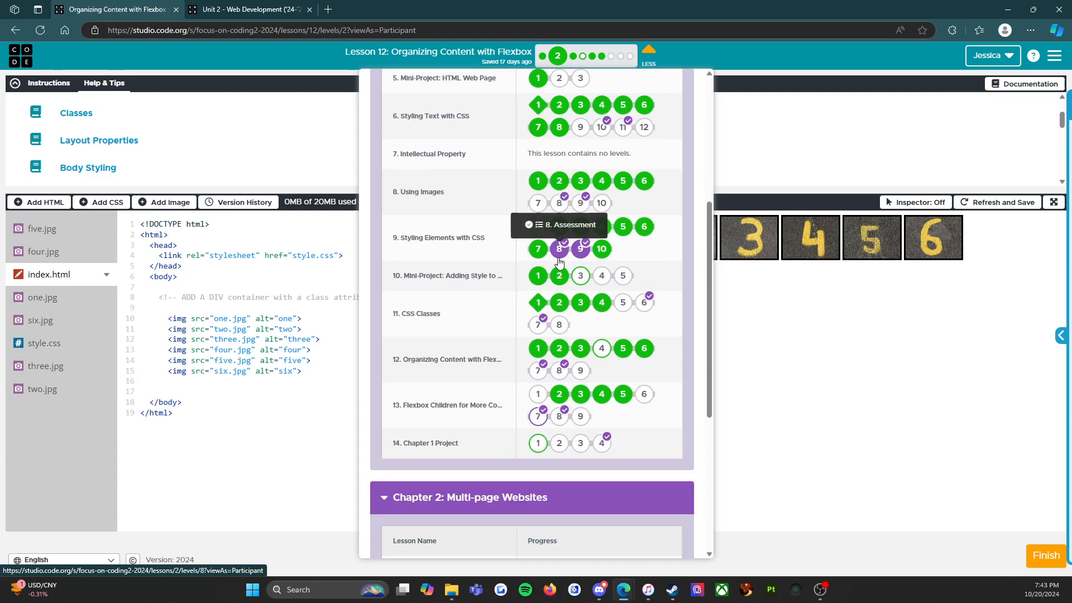
pyautogui.scroll(-3)
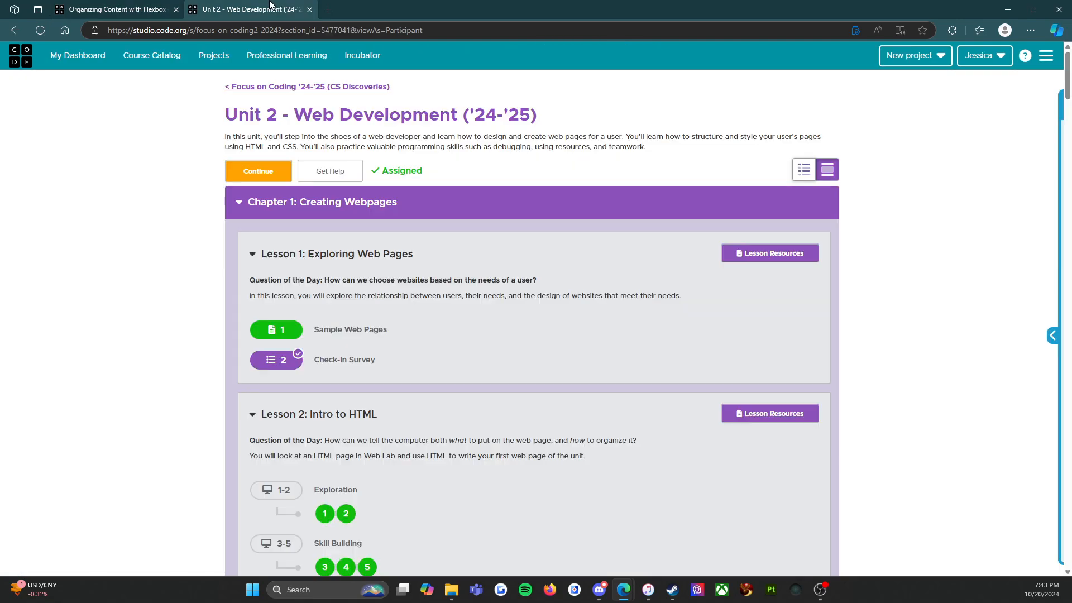
pyautogui.moveTo(191, 328)
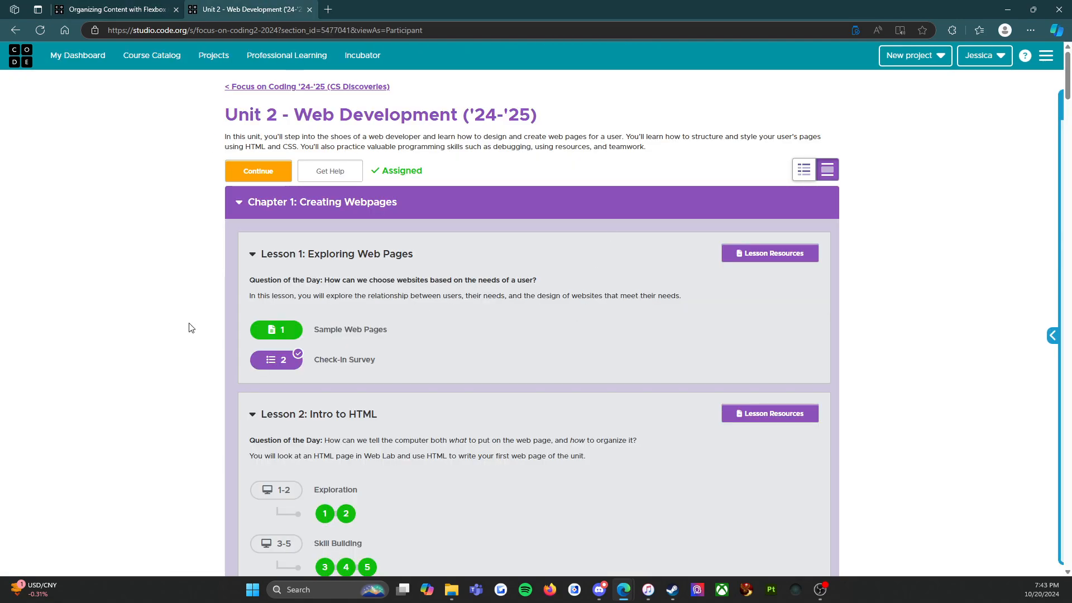
pyautogui.moveTo(469, 350)
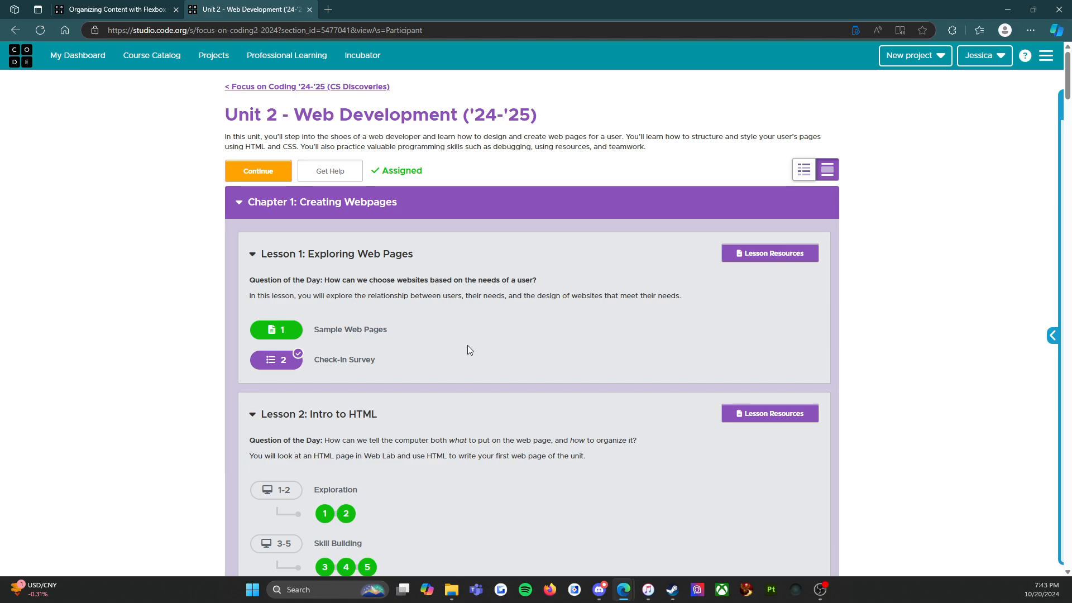
pyautogui.scroll(-3)
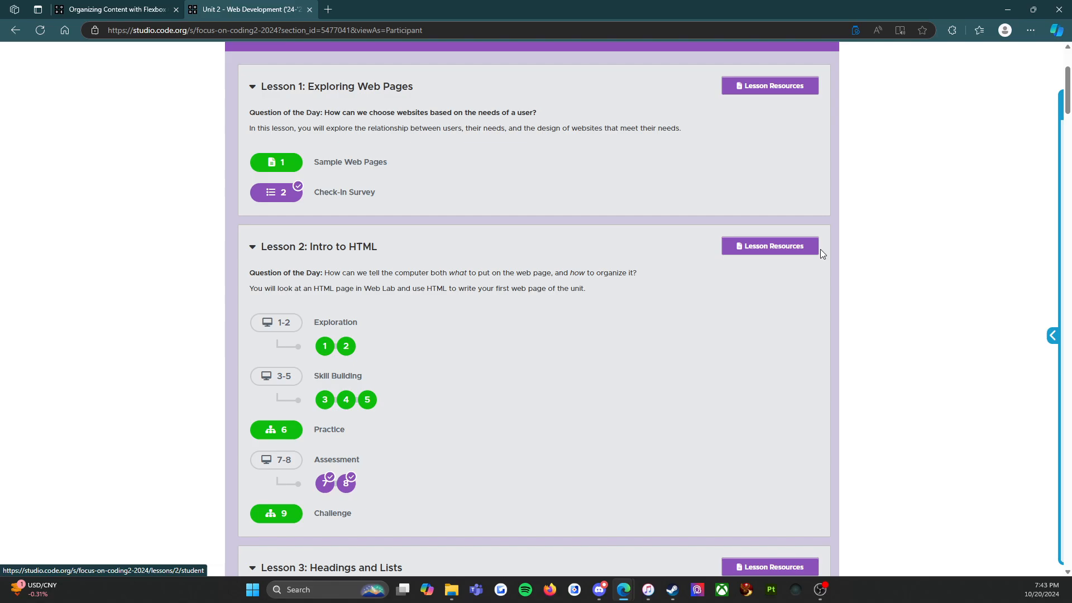
pyautogui.scroll(-3)
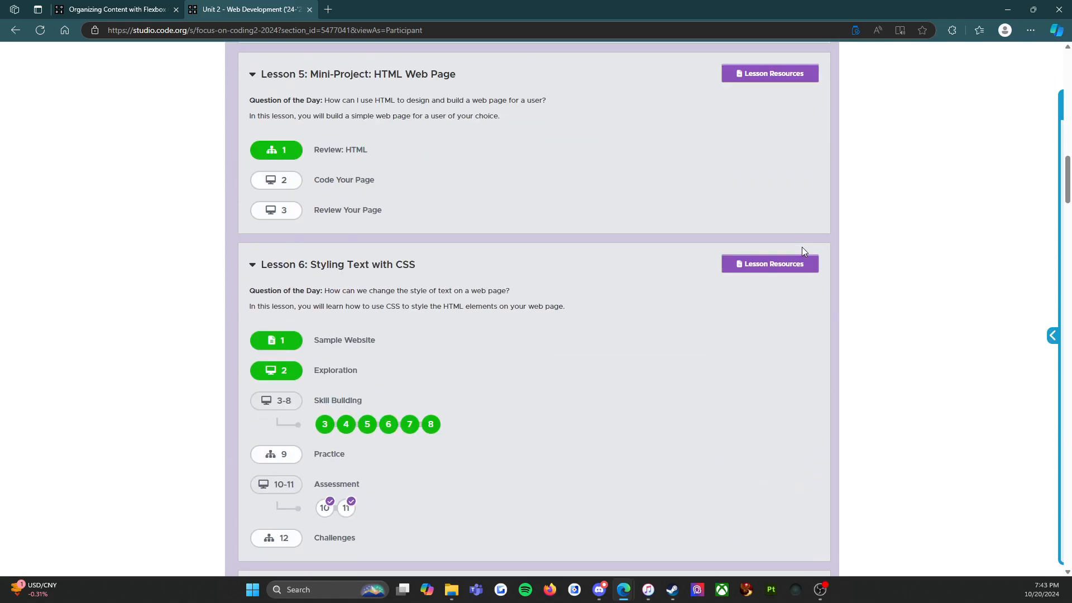
pyautogui.scroll(-3)
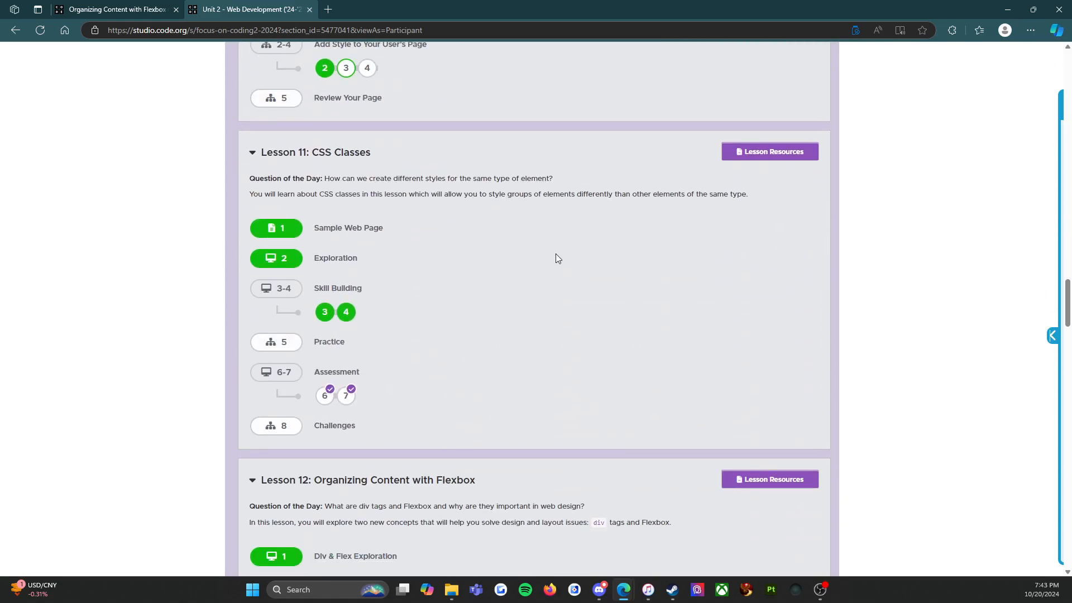
pyautogui.scroll(-3)
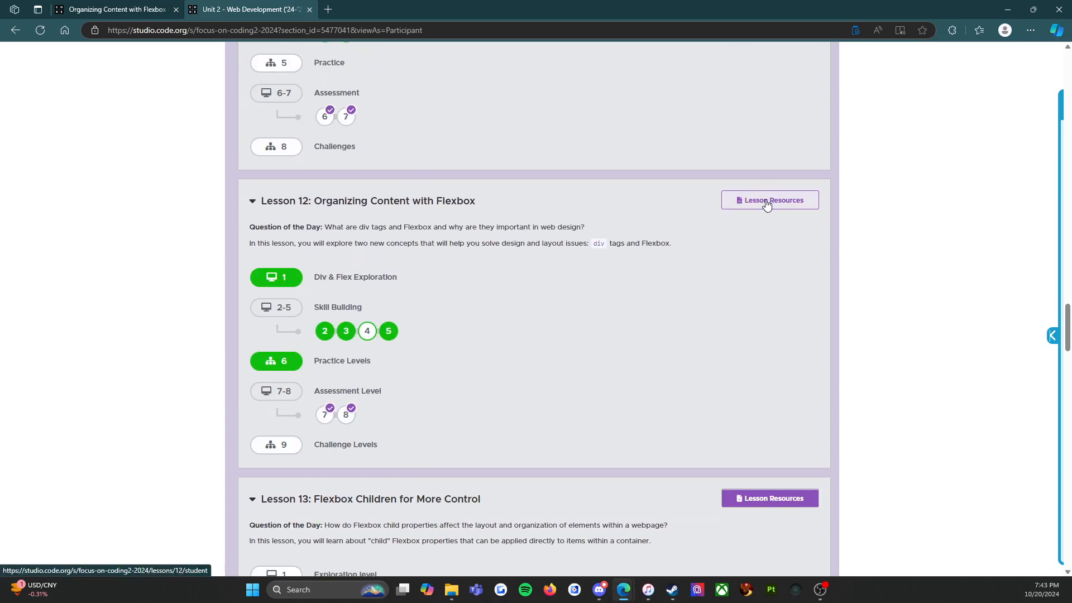
# Step: Open the Lesson 12 Flexbox overview page and scroll down to its Resources section
pyautogui.click(768, 200)
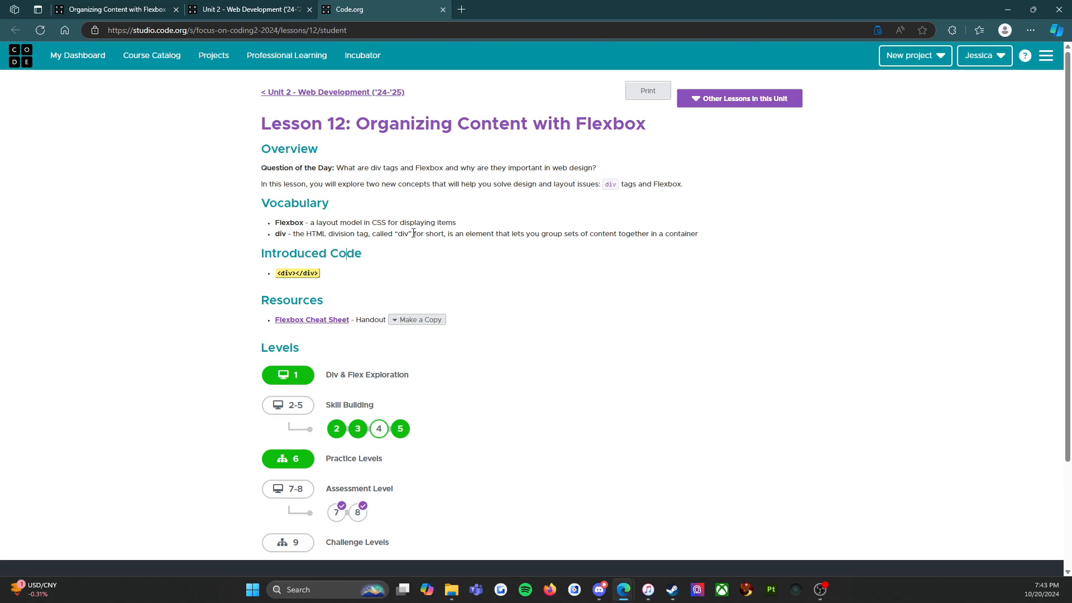
pyautogui.moveTo(274, 240)
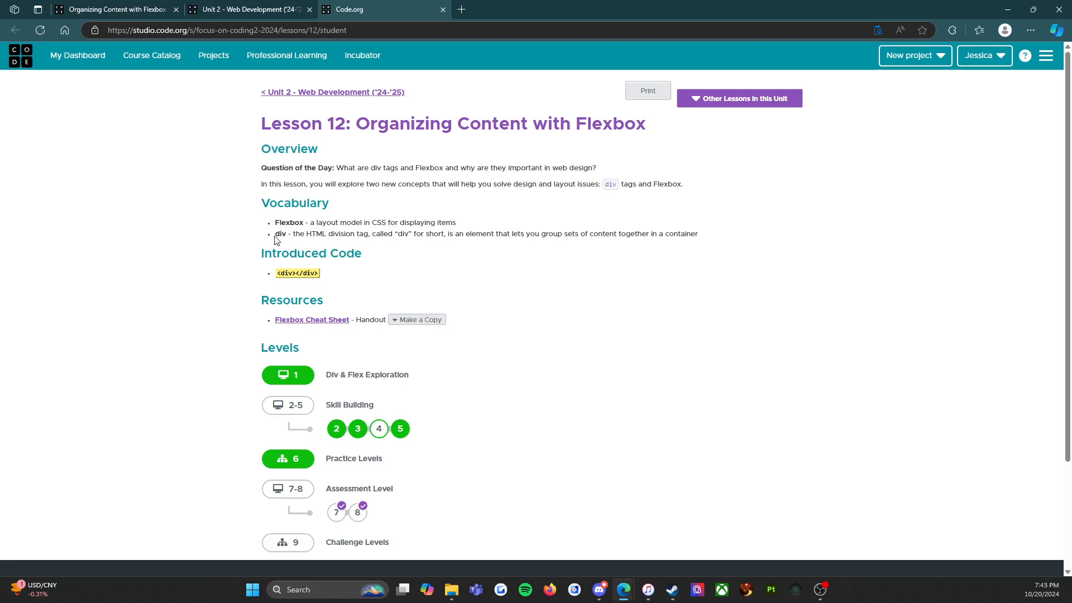
pyautogui.moveTo(334, 235)
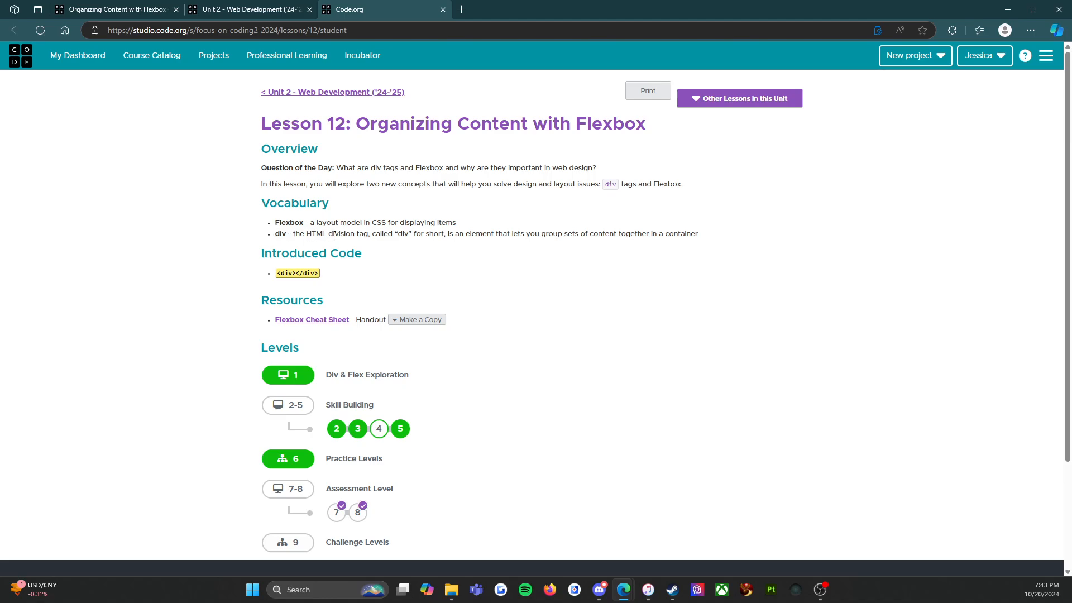
pyautogui.moveTo(442, 236)
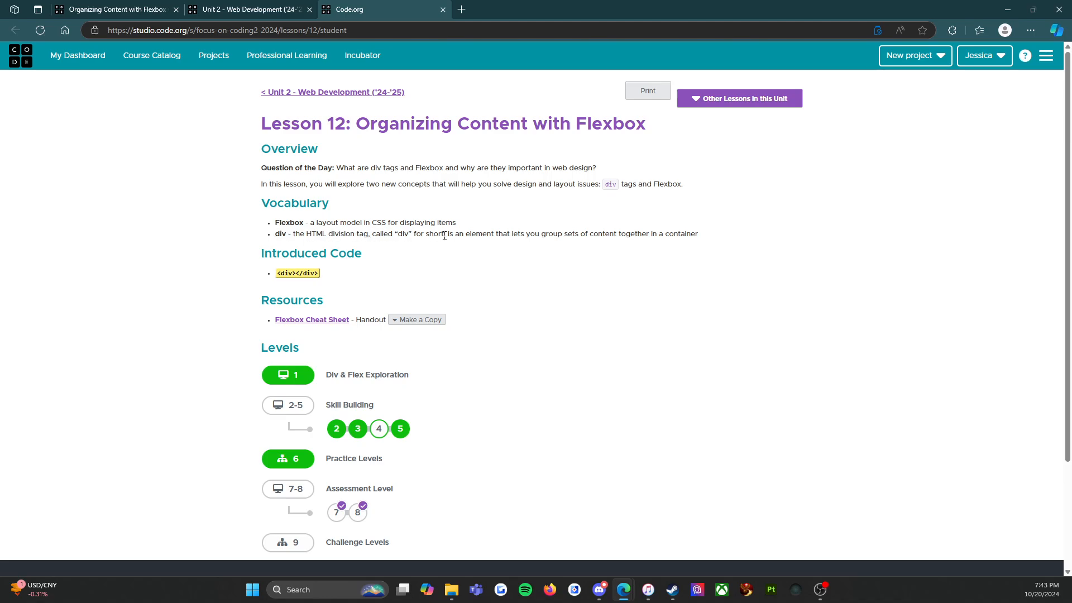
pyautogui.moveTo(603, 235)
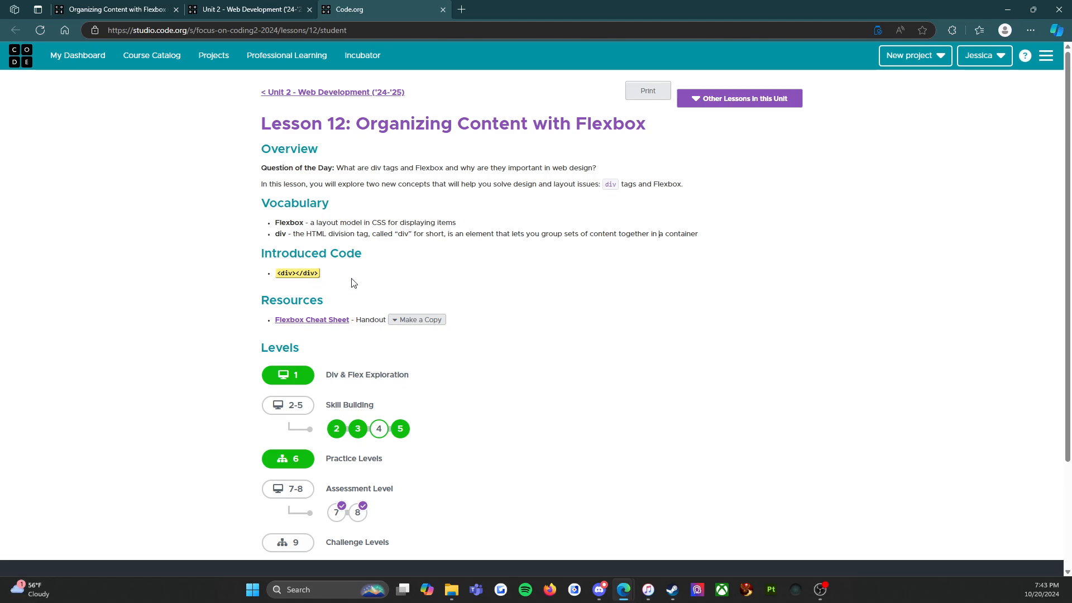
pyautogui.moveTo(296, 273)
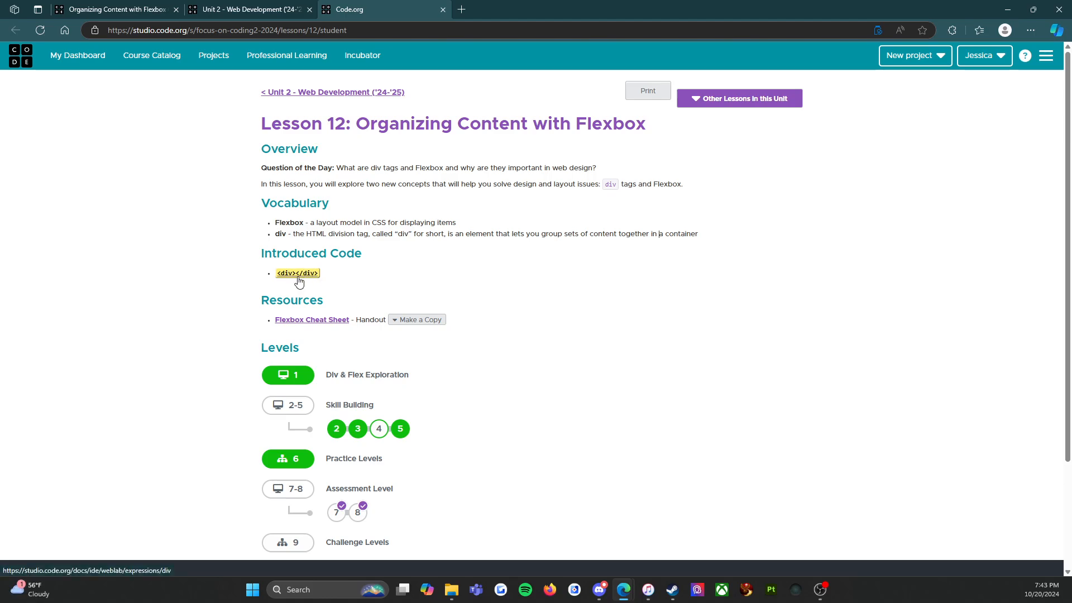
pyautogui.moveTo(309, 279)
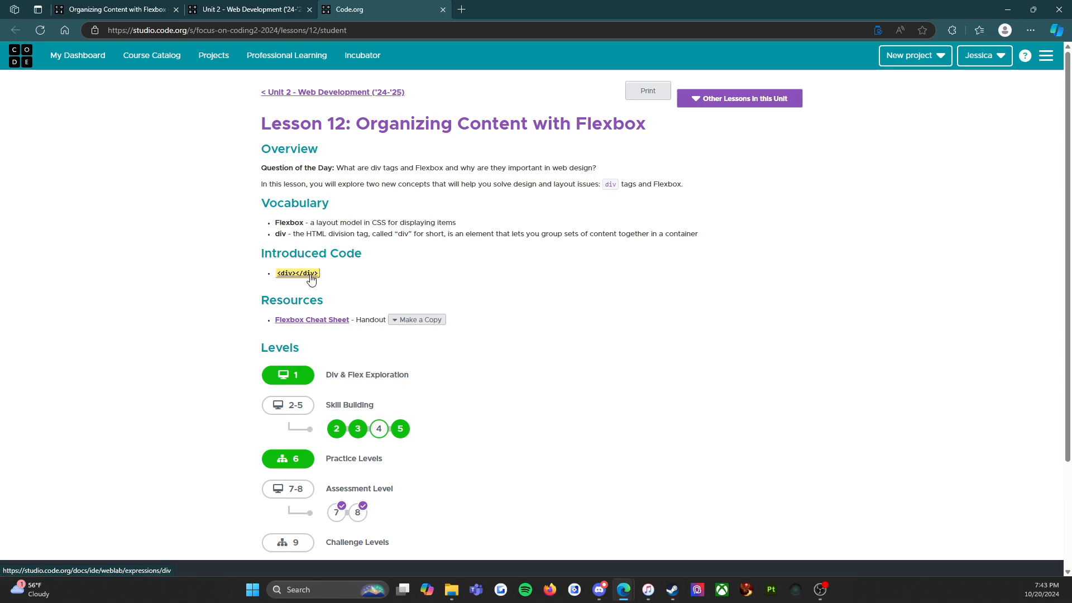
pyautogui.scroll(-3)
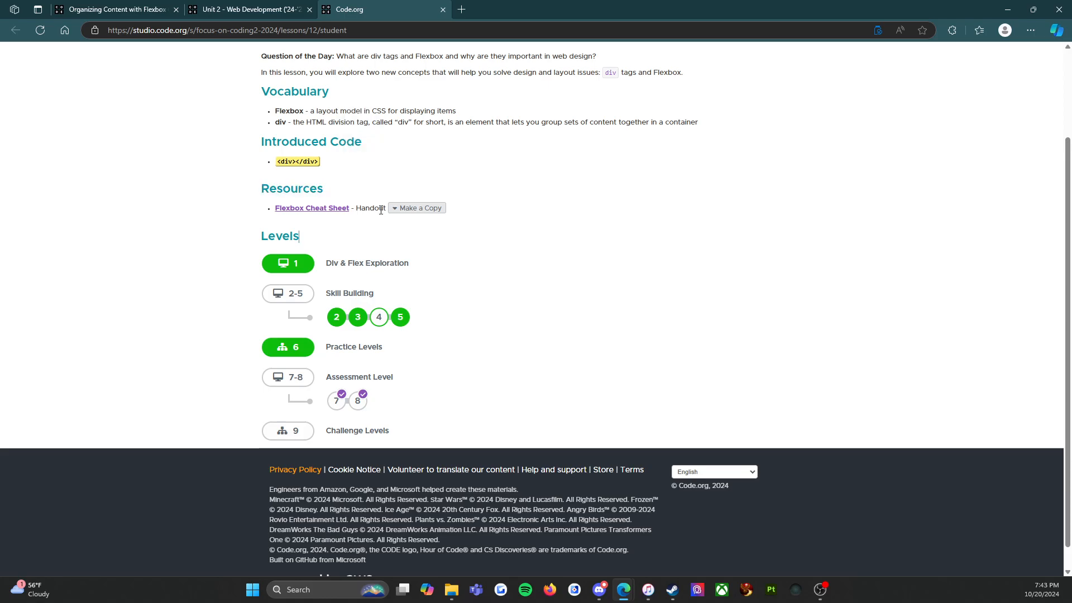
pyautogui.moveTo(390, 212)
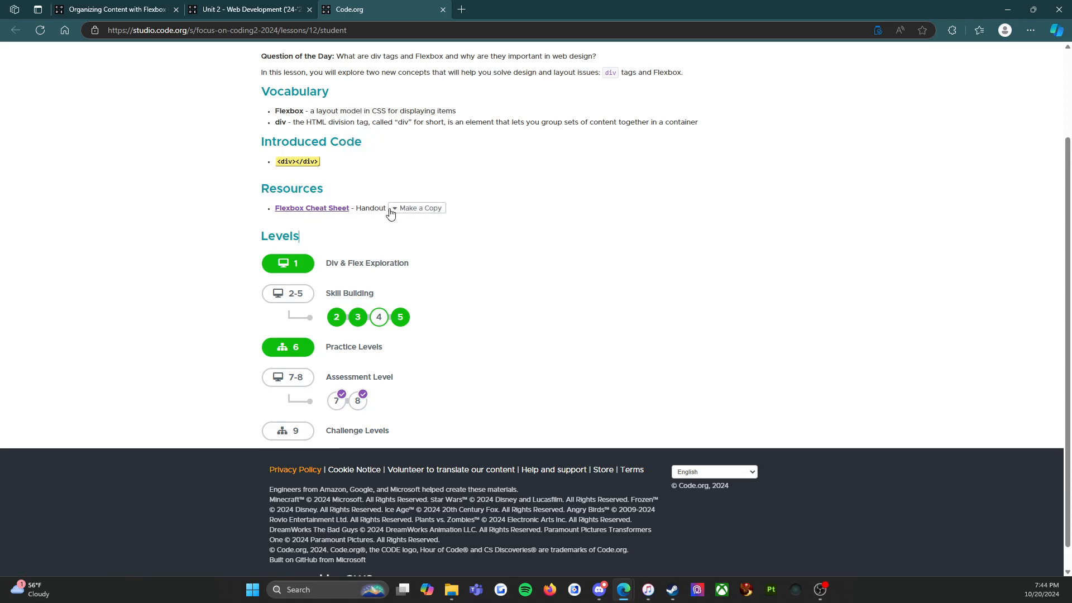
pyautogui.moveTo(311, 208)
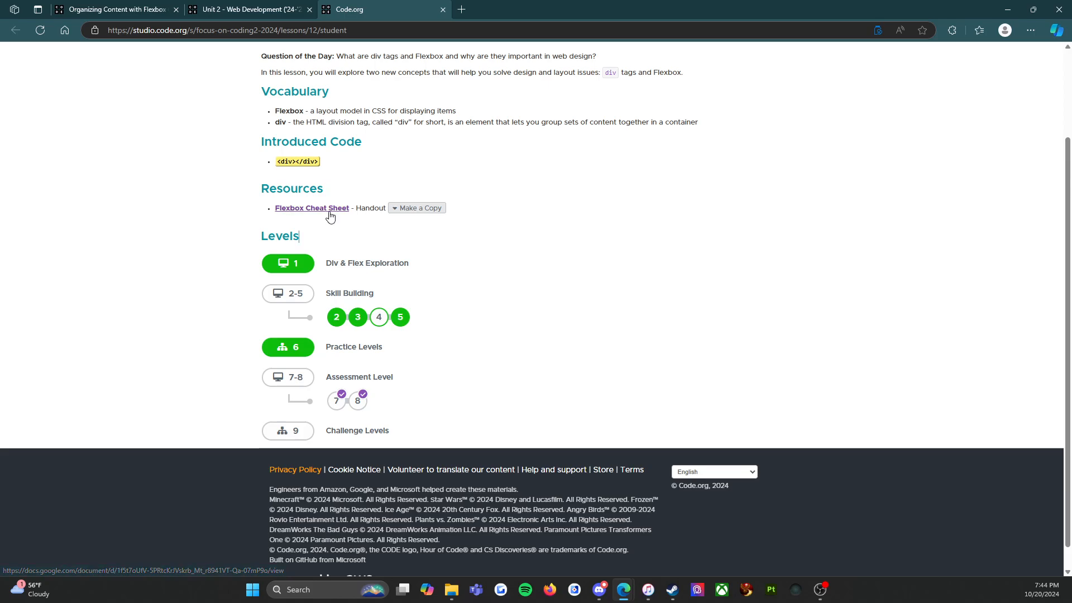
# Step: Open the U2L12 Flexbox Cheat Sheet handout in Google Docs and read through it
pyautogui.click(311, 207)
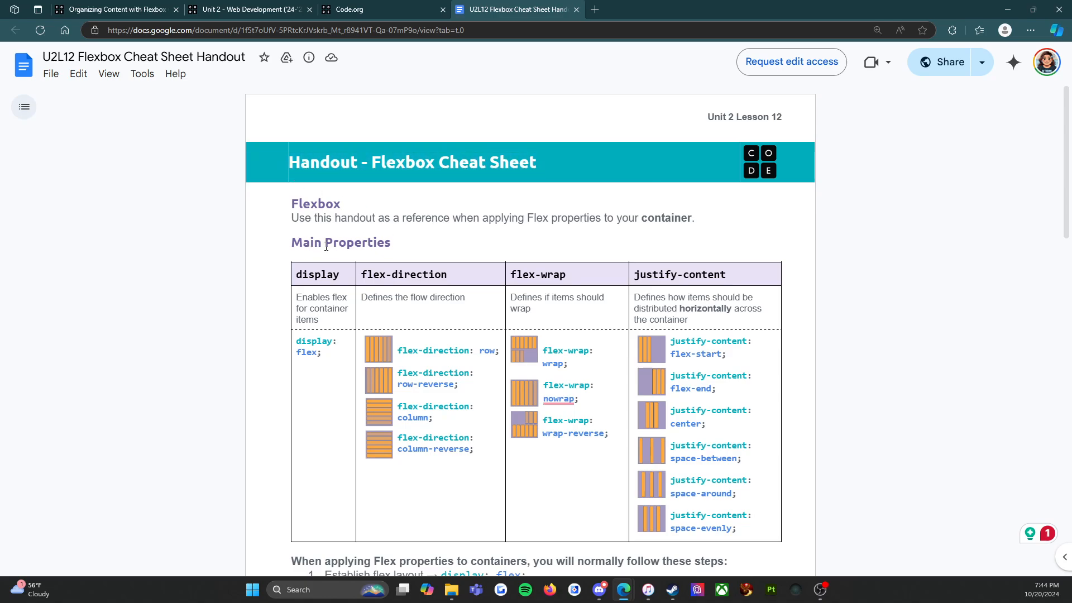
pyautogui.scroll(-3)
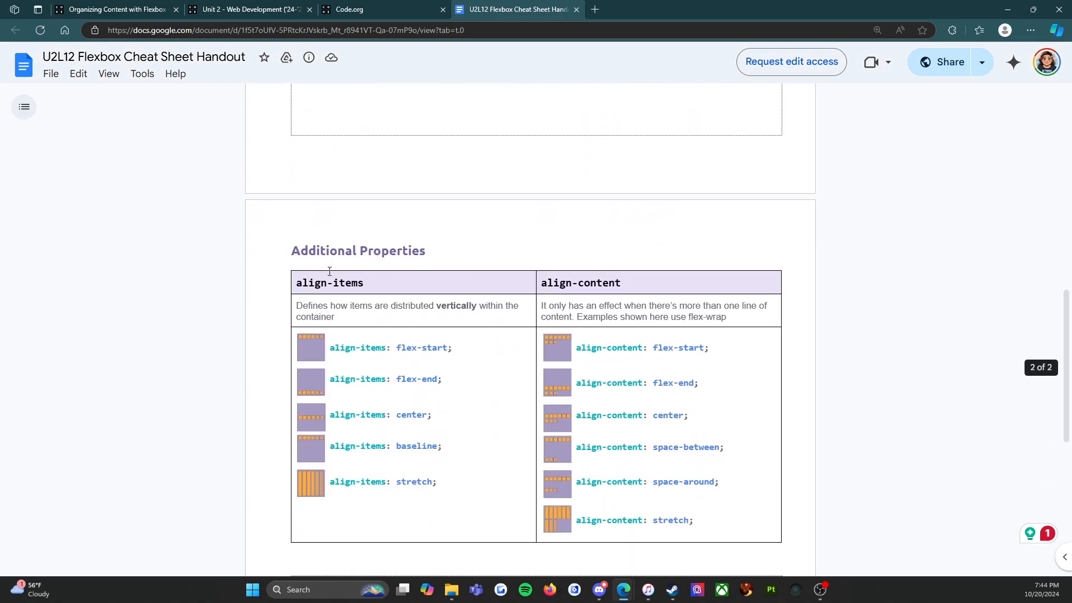
pyautogui.scroll(3)
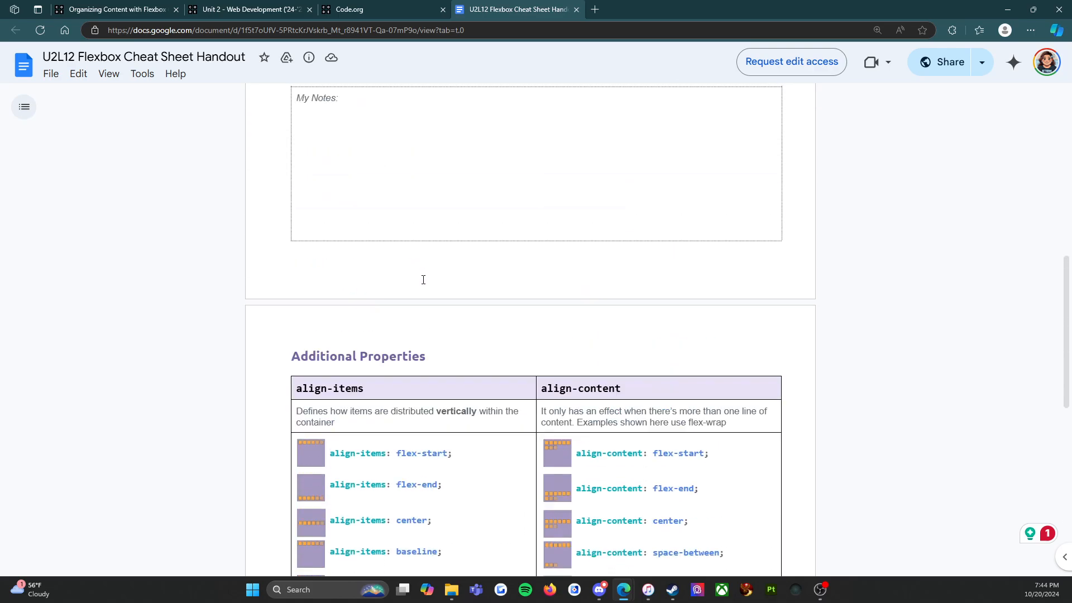
pyautogui.scroll(3)
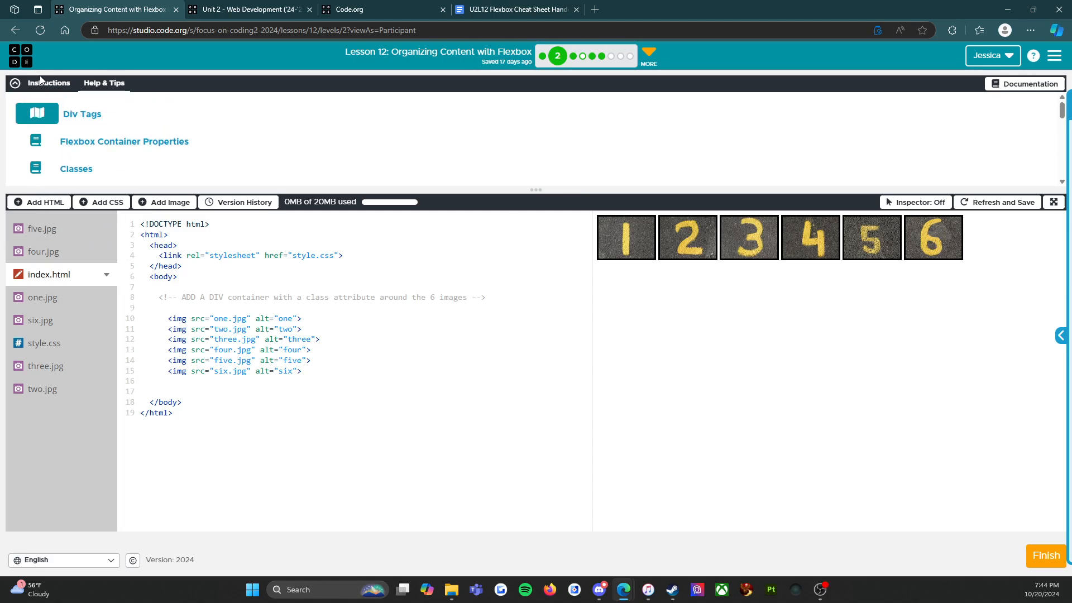
# Step: Return to the level's Instructions and scroll to the Display, Direction and Wrap steps
pyautogui.click(48, 83)
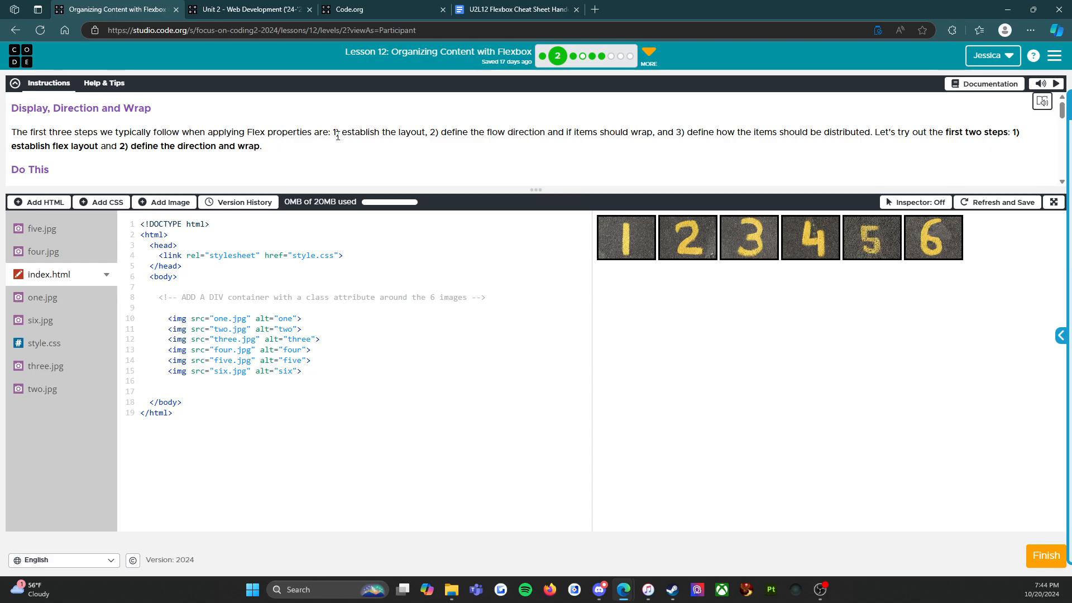
pyautogui.moveTo(430, 134)
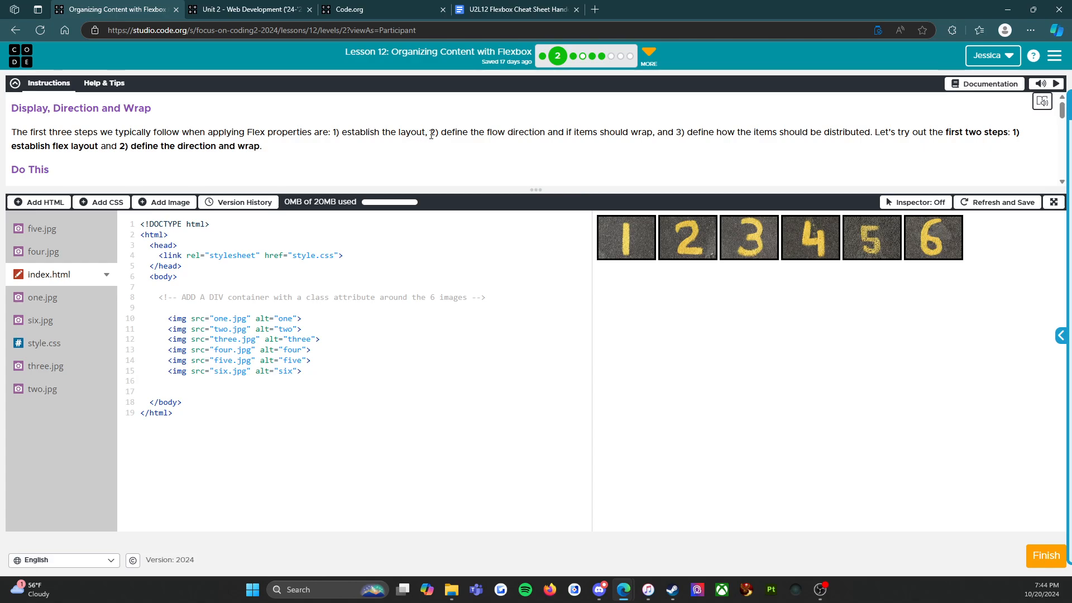
pyautogui.moveTo(564, 135)
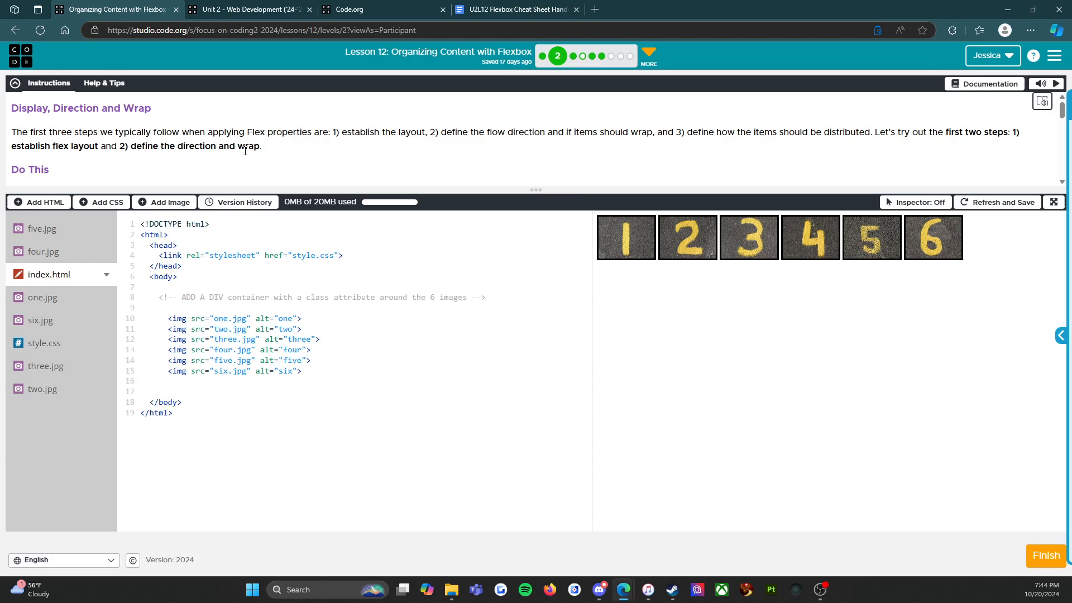
pyautogui.scroll(-3)
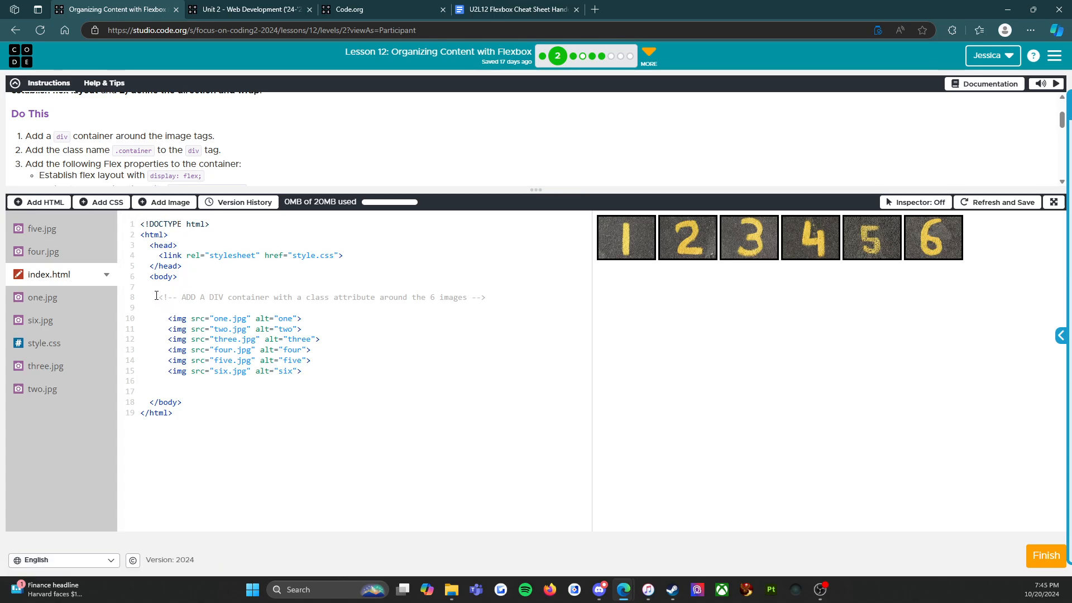
# Step: Wrap the six img tags in index.html with <div class="container"> and </div>
pyautogui.tripleClick(320, 297)
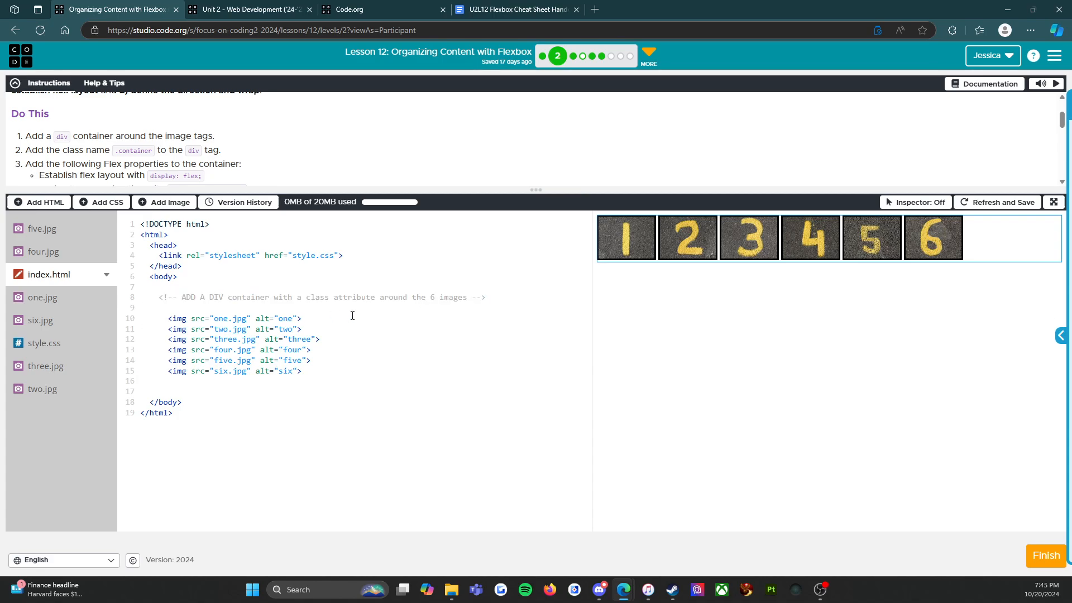
pyautogui.write('<div>')
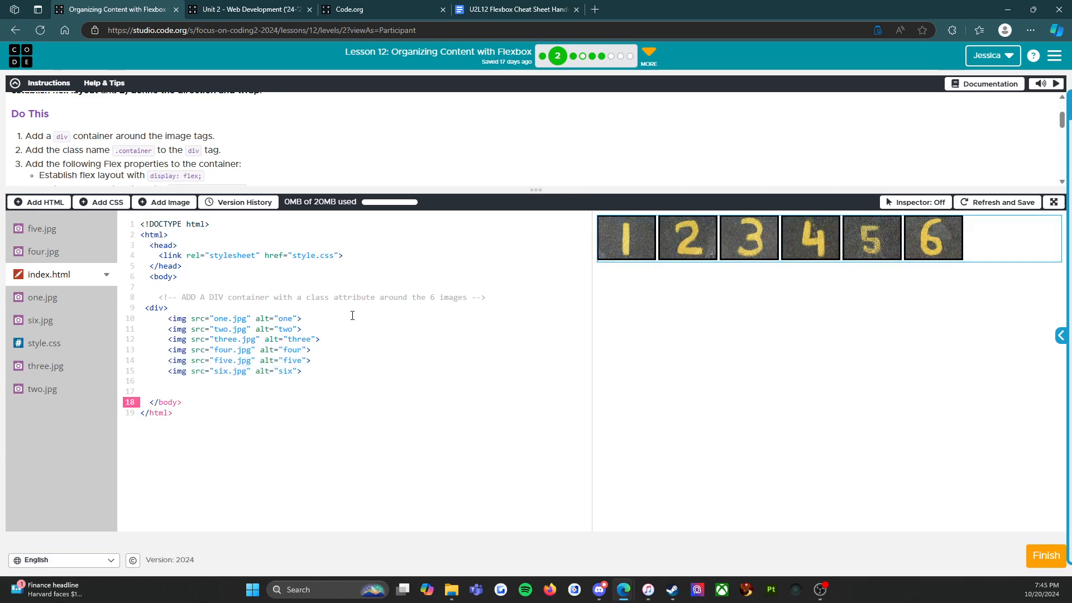
pyautogui.write('</div>')
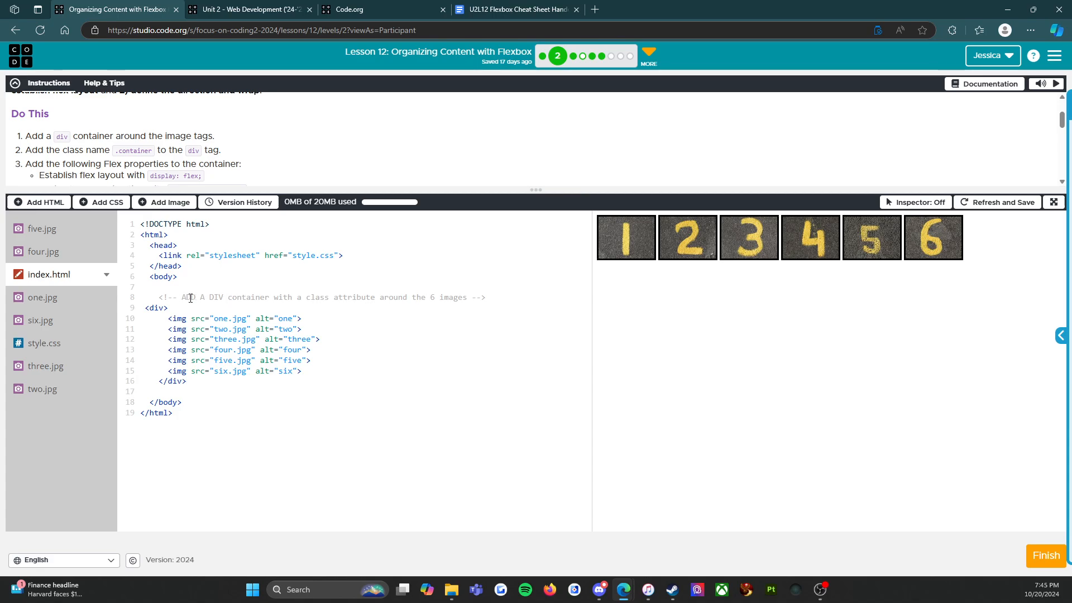
pyautogui.doubleClick(251, 297)
pyautogui.write(' class=')
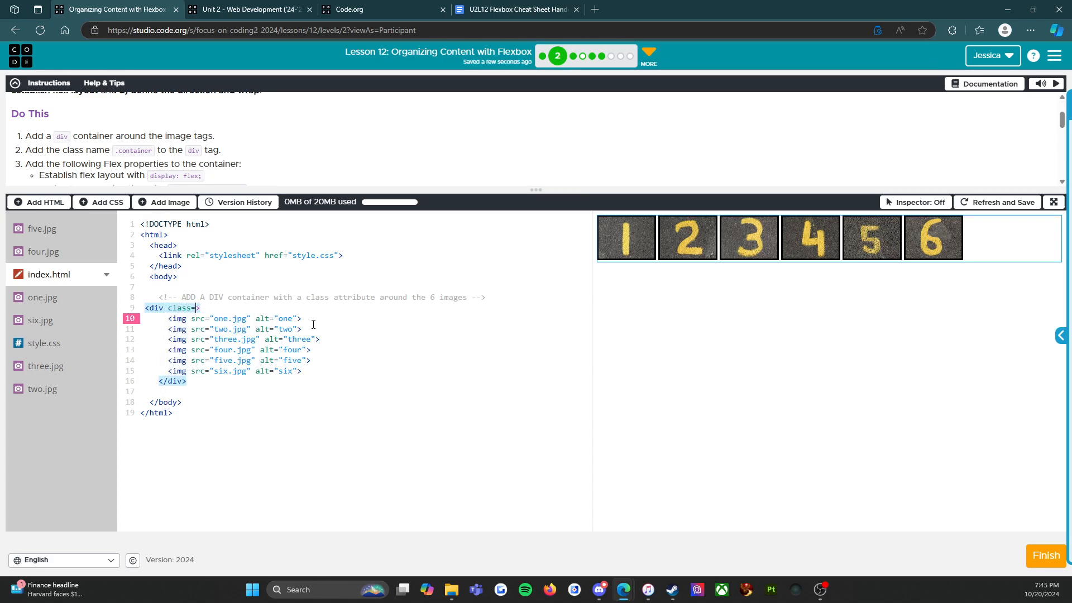
pyautogui.write('"')
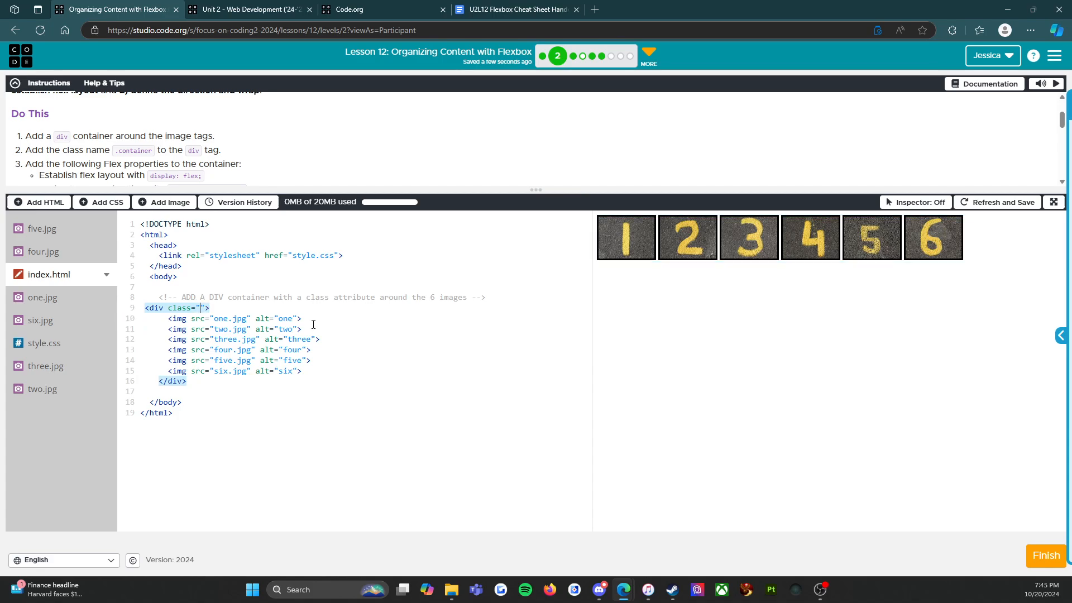
pyautogui.write('container')
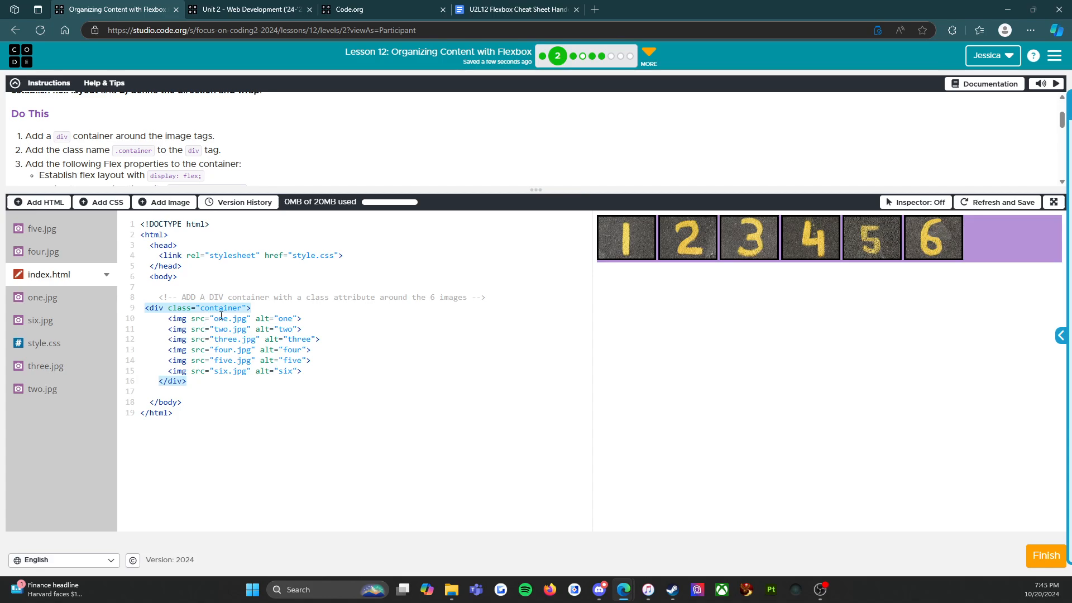
pyautogui.moveTo(855, 317)
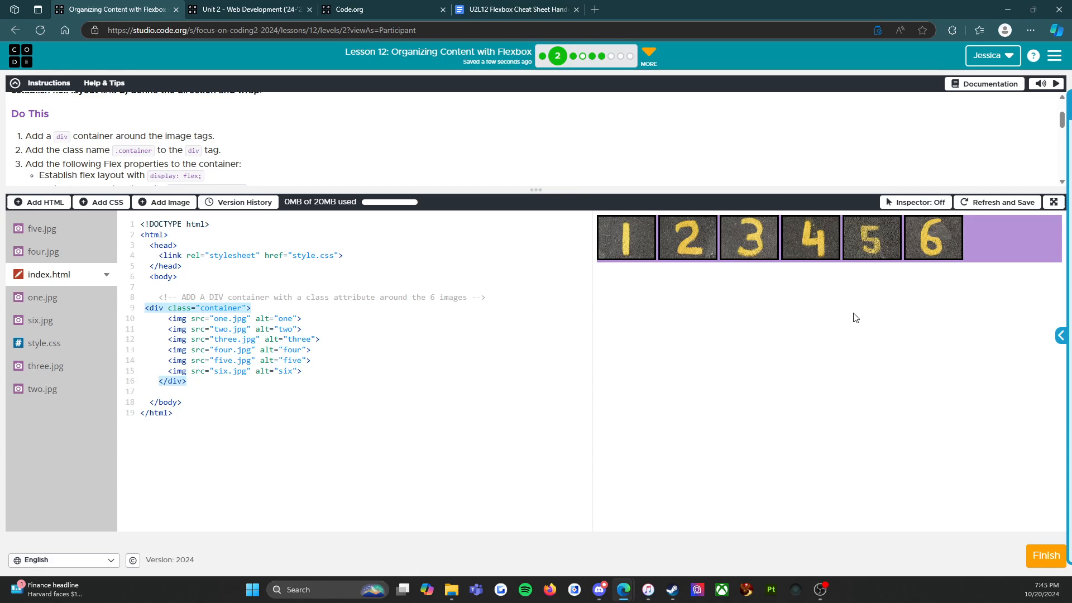
pyautogui.moveTo(923, 255)
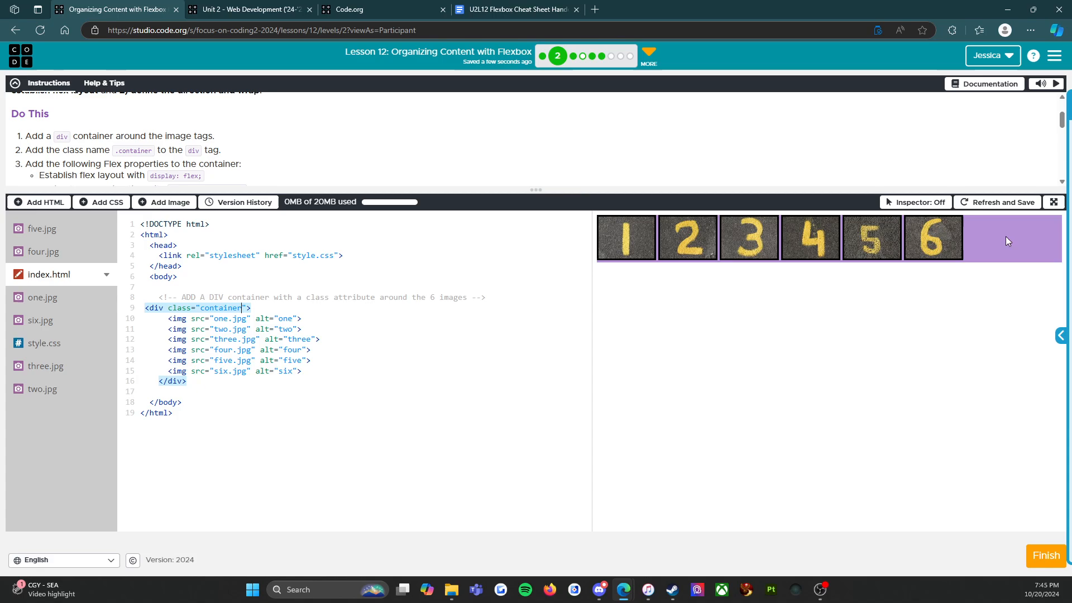
pyautogui.moveTo(996, 235)
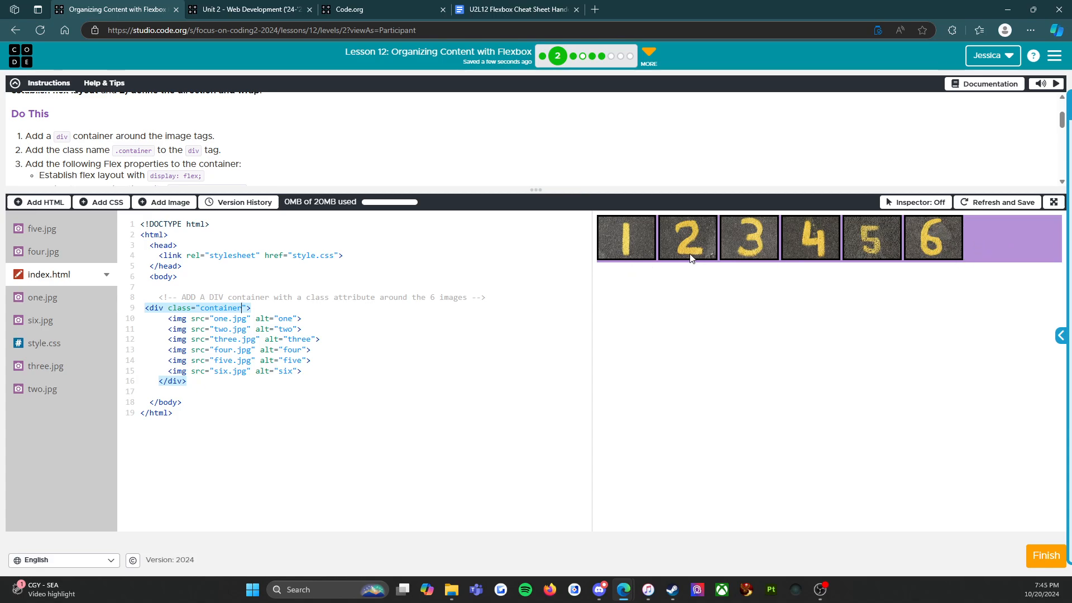
pyautogui.moveTo(119, 139)
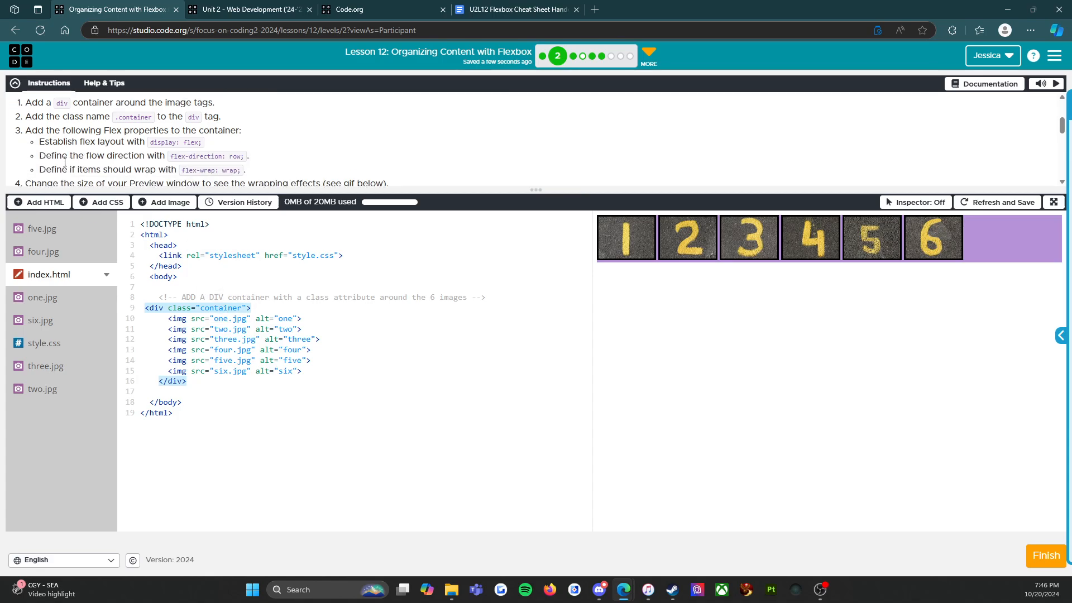
pyautogui.scroll(-3)
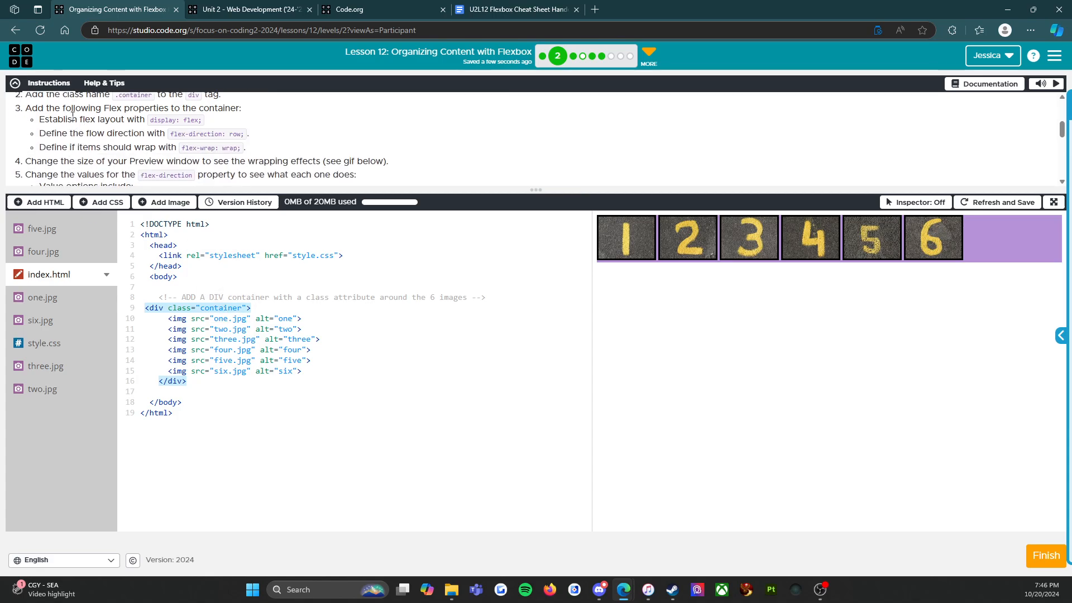
pyautogui.moveTo(20, 339)
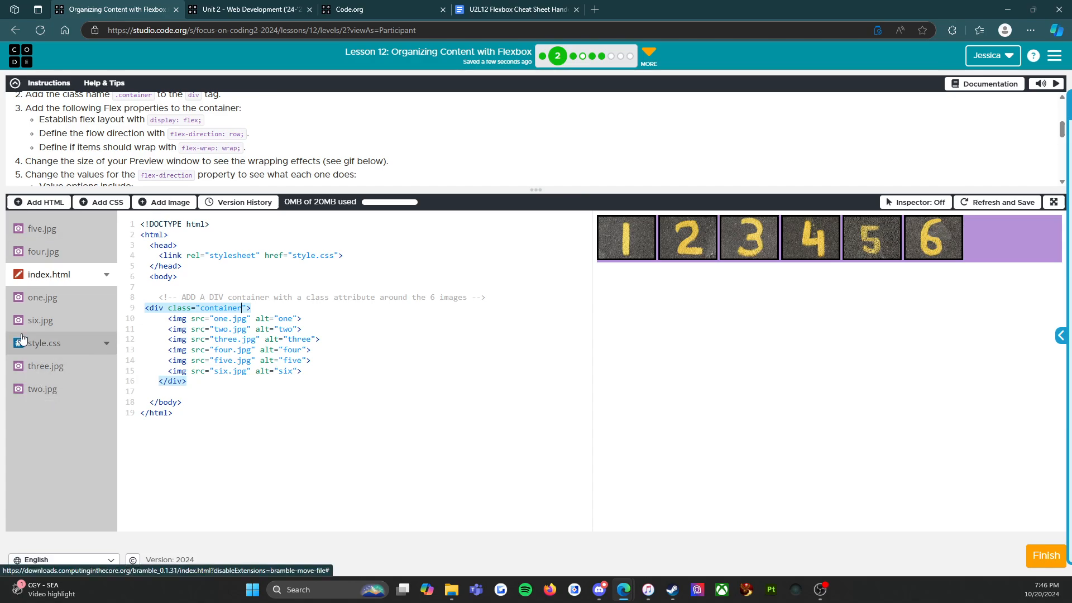
pyautogui.click(44, 343)
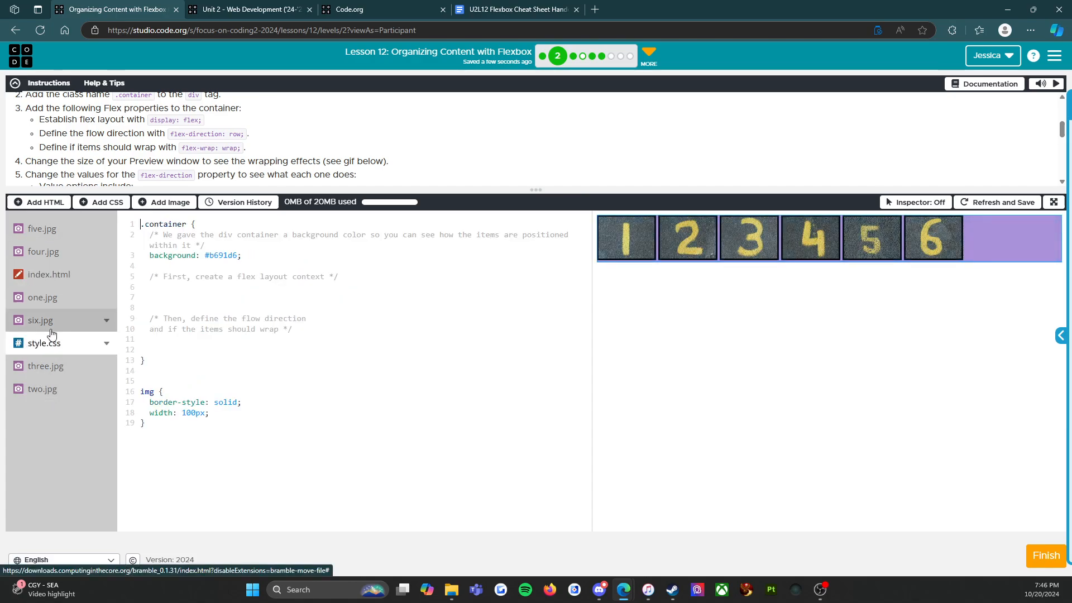
pyautogui.click(43, 342)
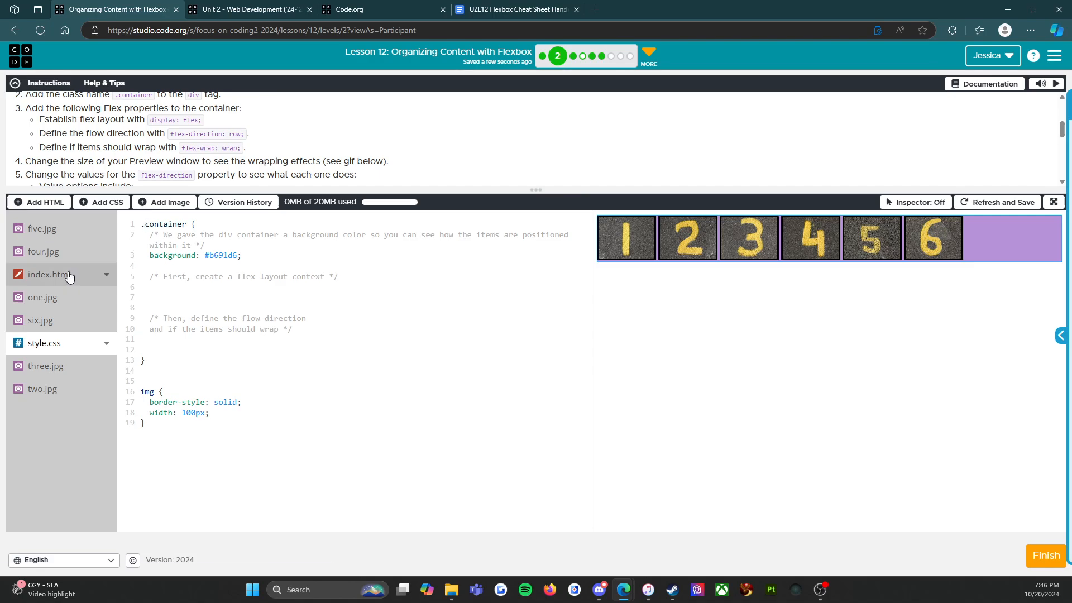
pyautogui.click(49, 274)
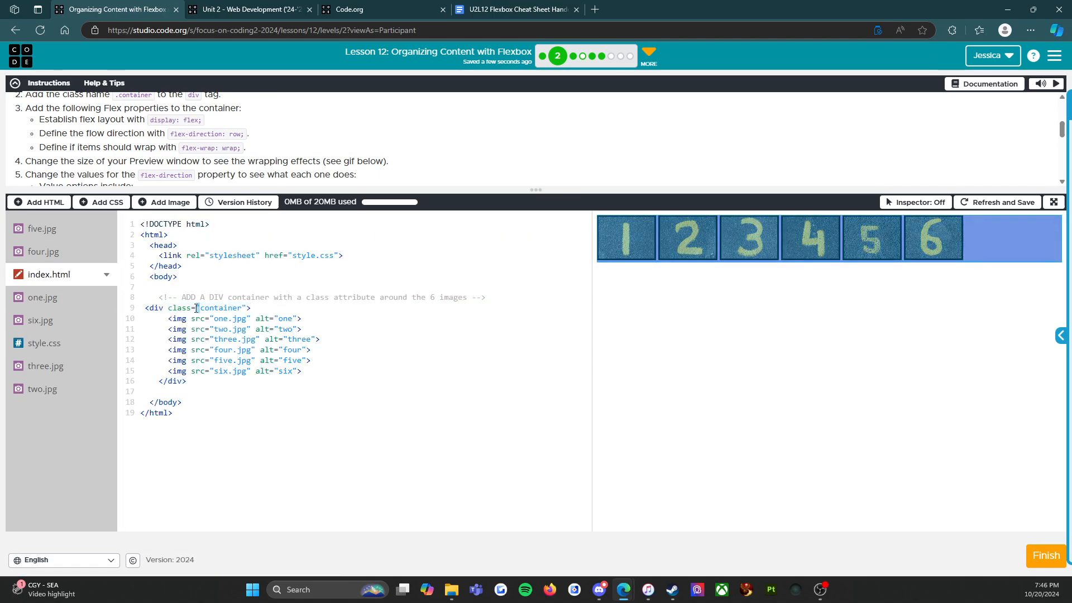
pyautogui.click(44, 342)
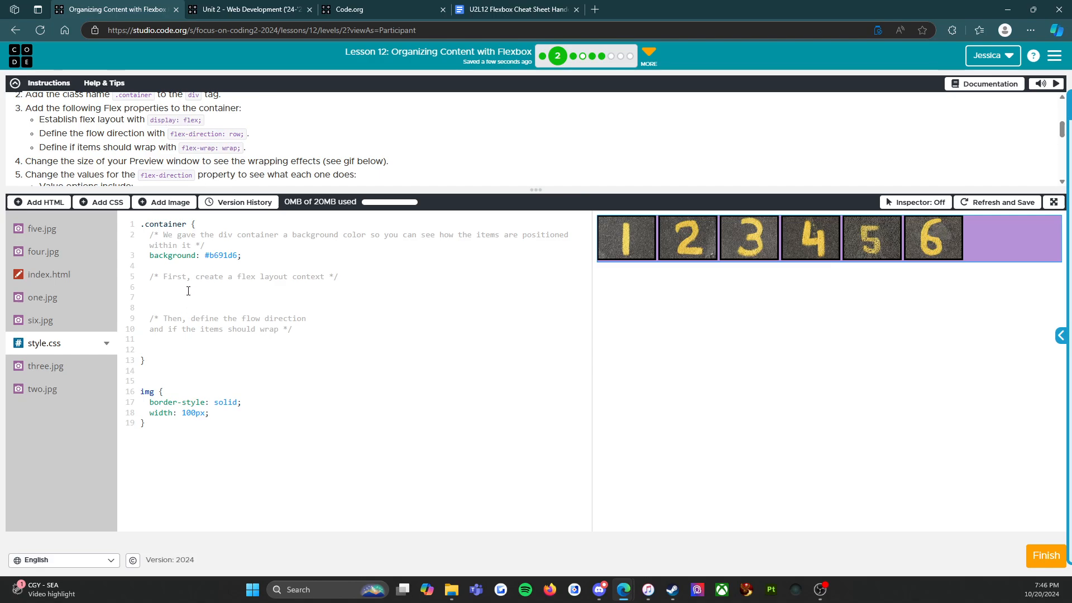
# Step: Add display: flex; to the .container rule using autocomplete
pyautogui.write('display: fl')
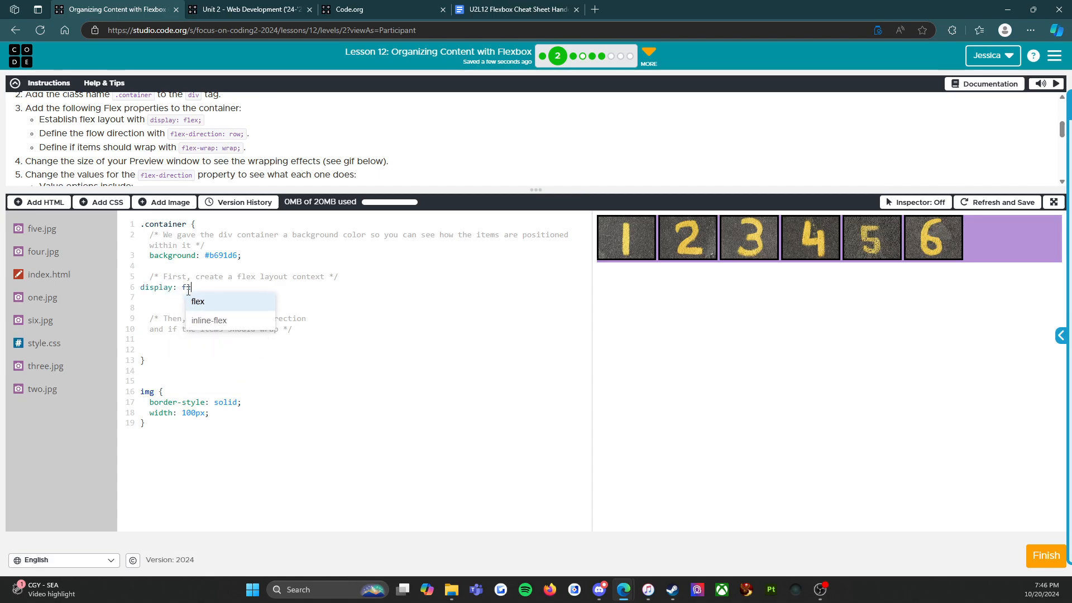
pyautogui.click(198, 301)
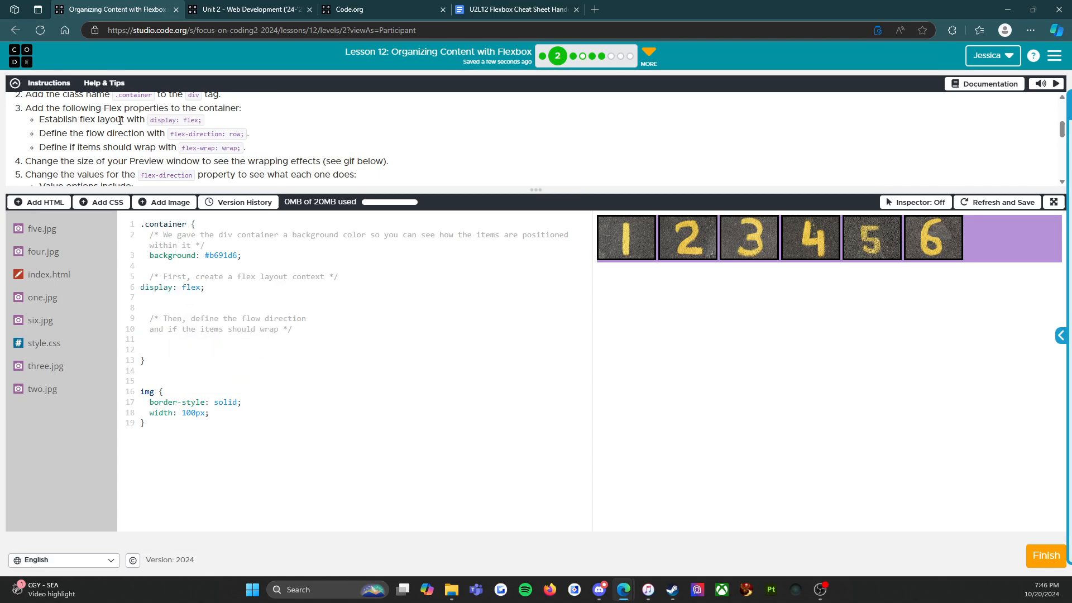
pyautogui.click(205, 287)
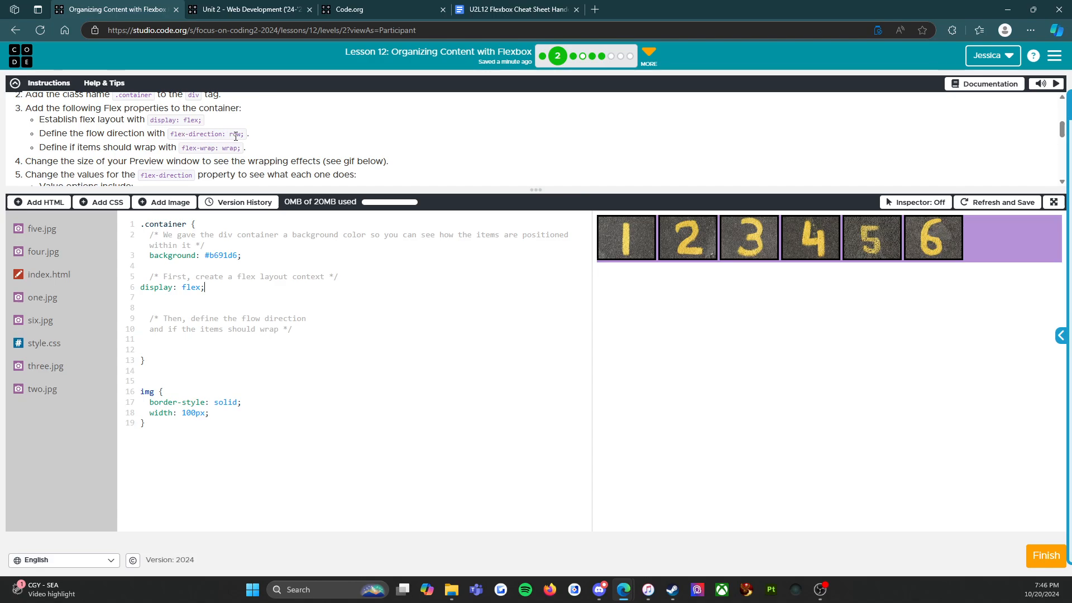
pyautogui.moveTo(137, 326)
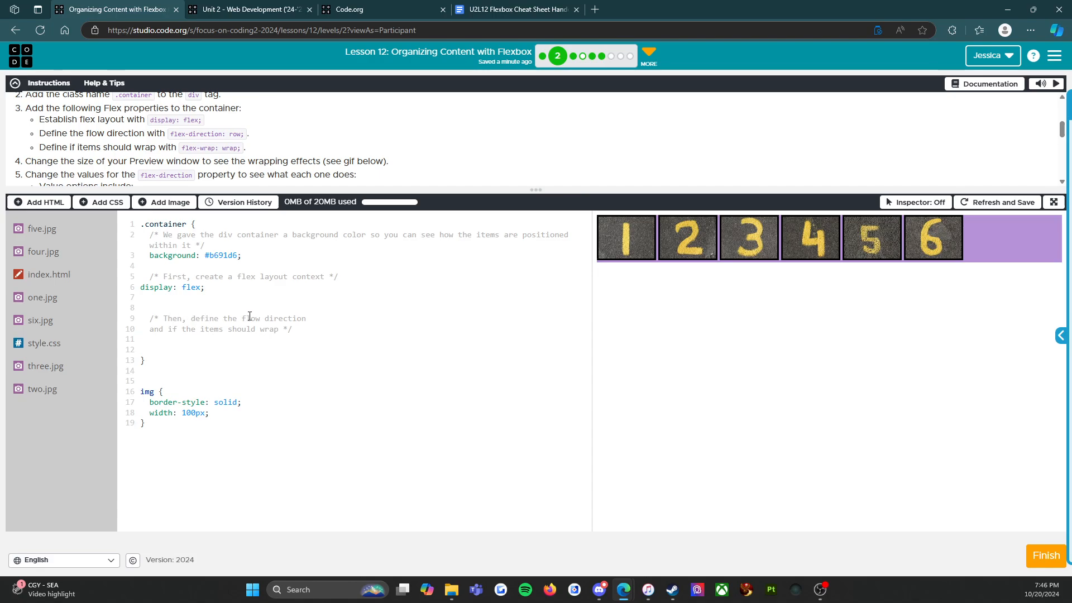
pyautogui.moveTo(295, 348)
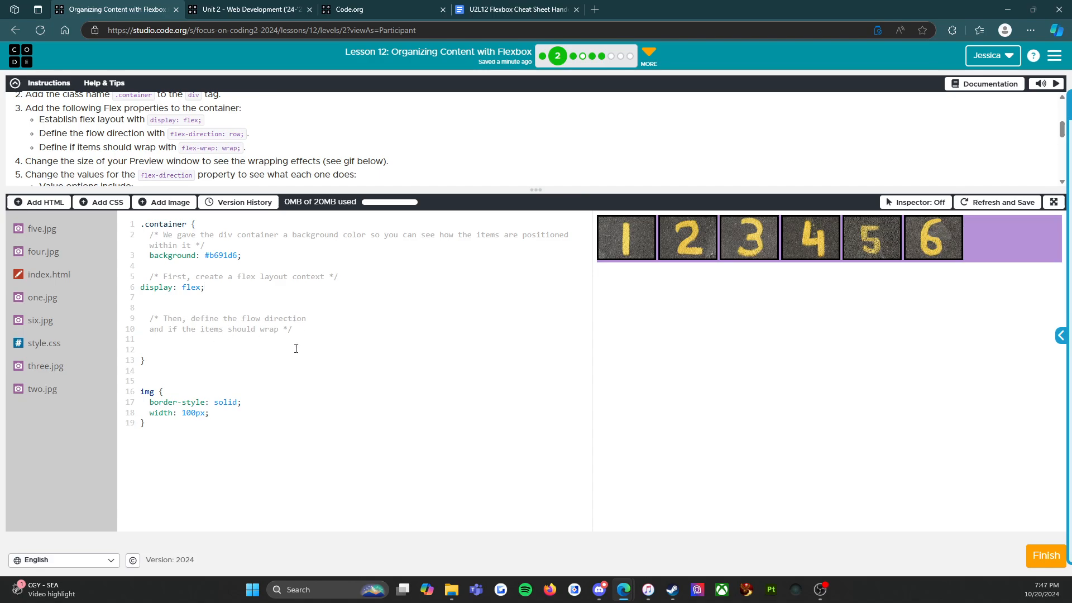
pyautogui.moveTo(292, 342)
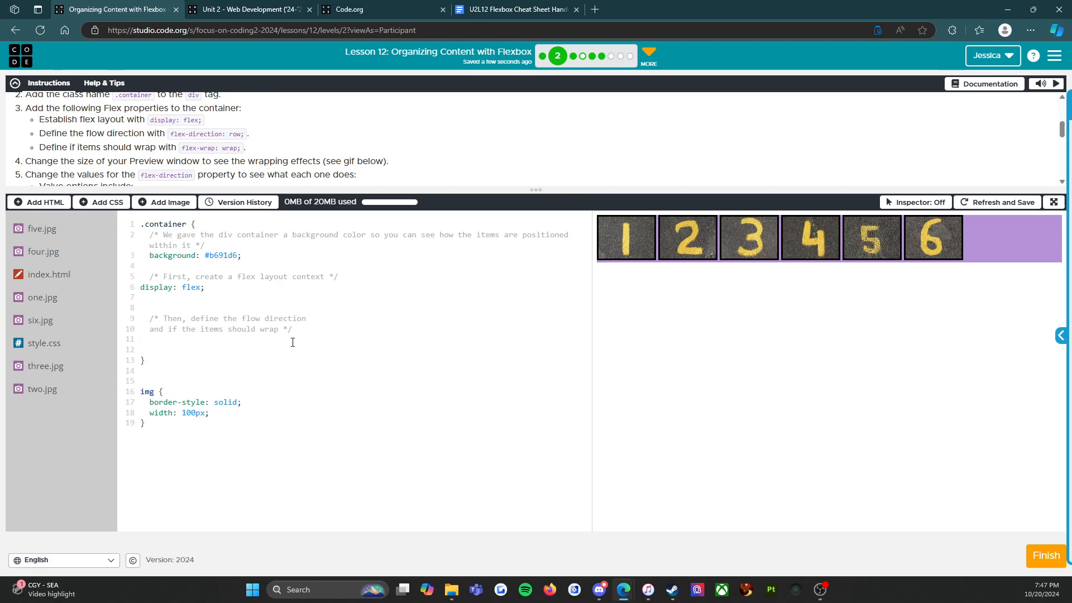
pyautogui.moveTo(286, 342)
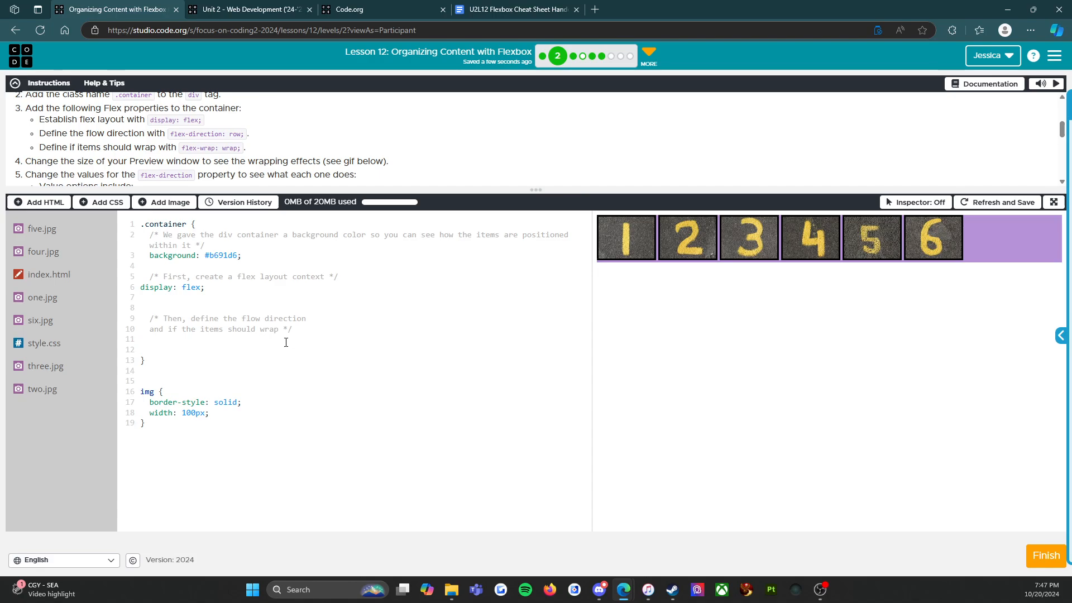
# Step: Add flex-direction: row; below the wrap comment and start the flex-wrap declaration
pyautogui.doubleClick(207, 134)
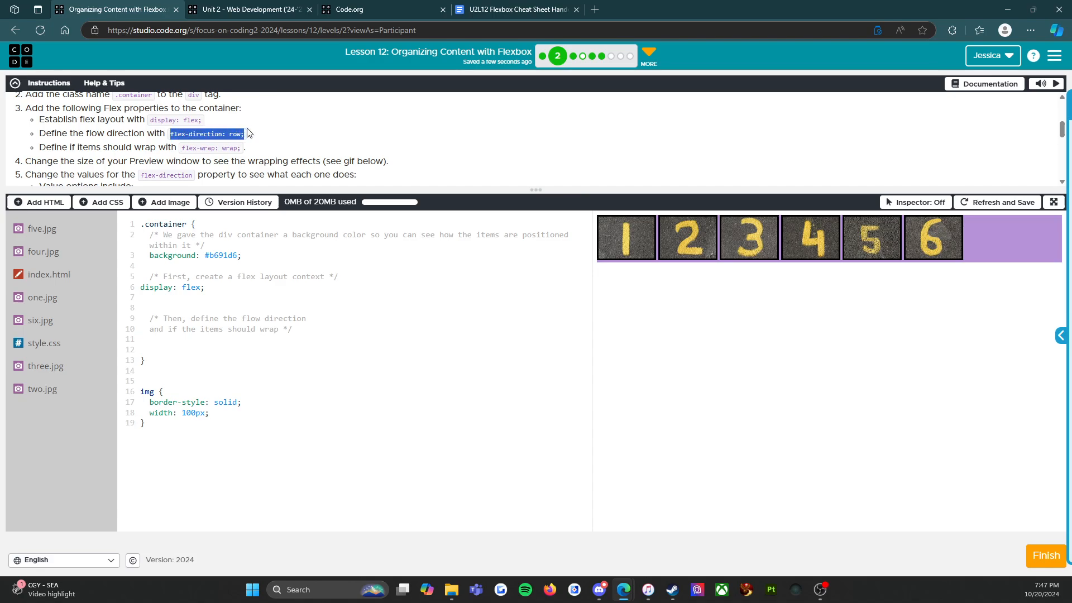
pyautogui.click(160, 339)
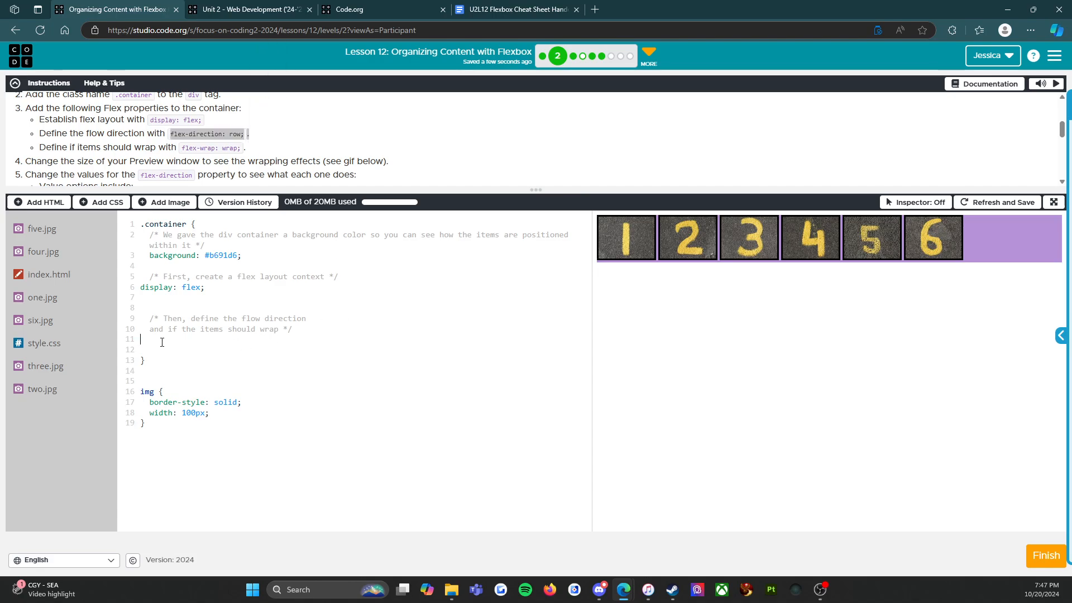
pyautogui.write('flex-dire')
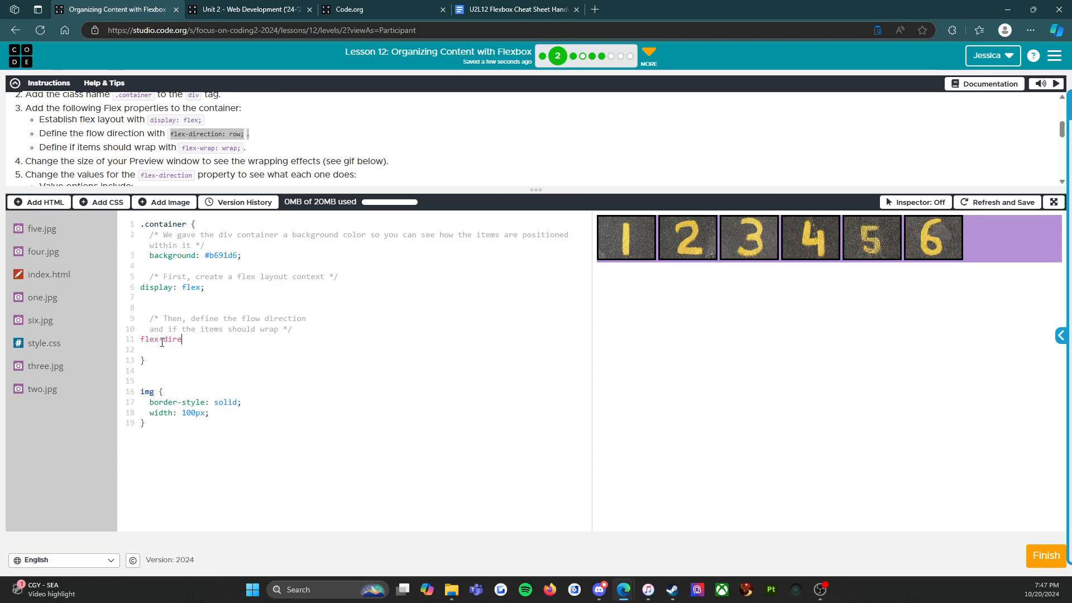
pyautogui.write('ction: row;')
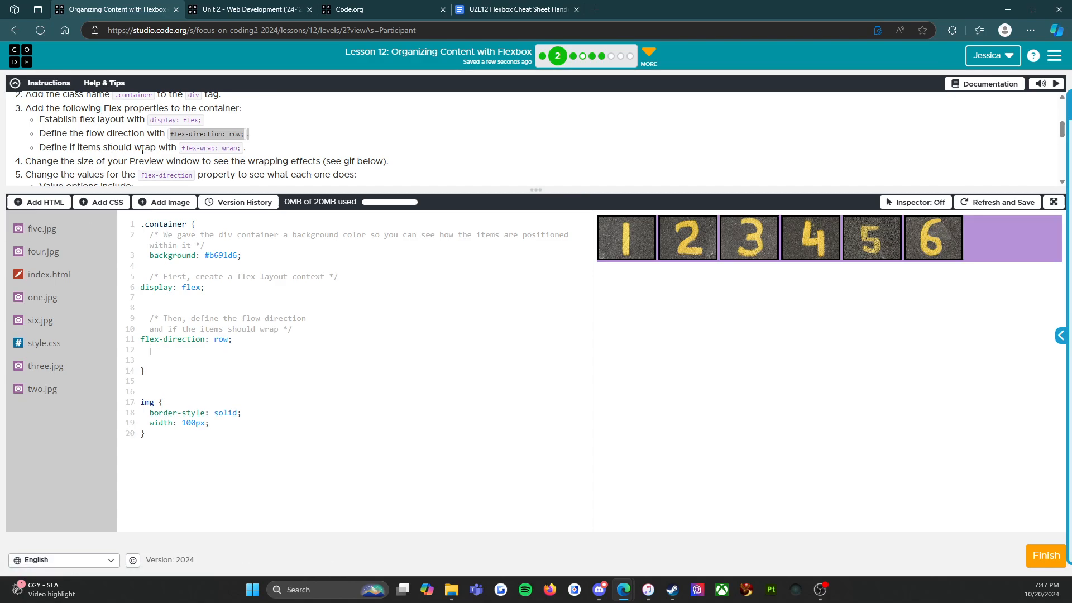
pyautogui.doubleClick(210, 147)
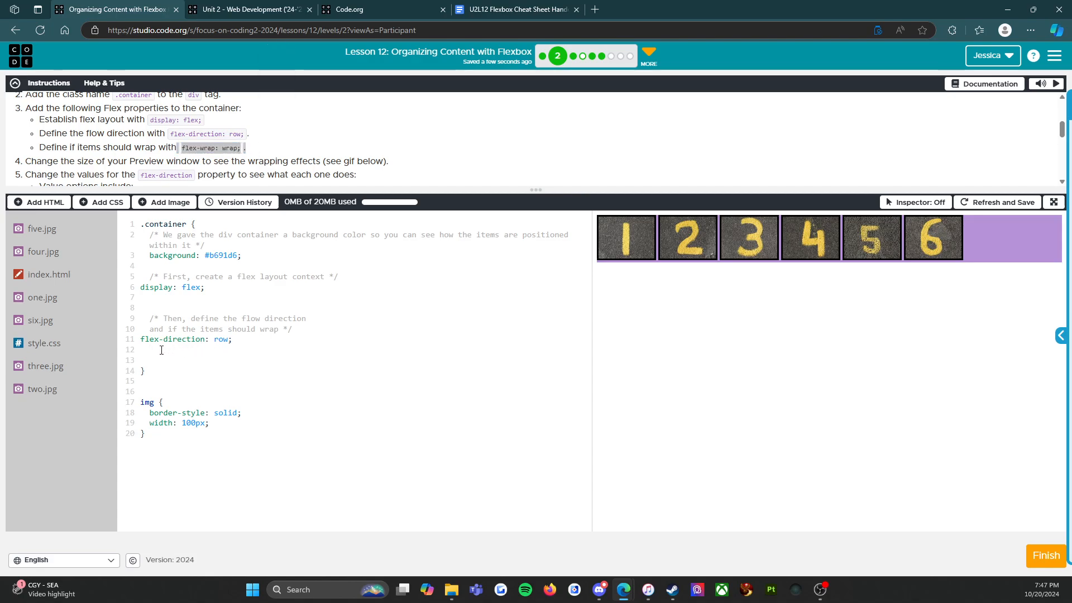
pyautogui.write('flex-wrap: wrap;')
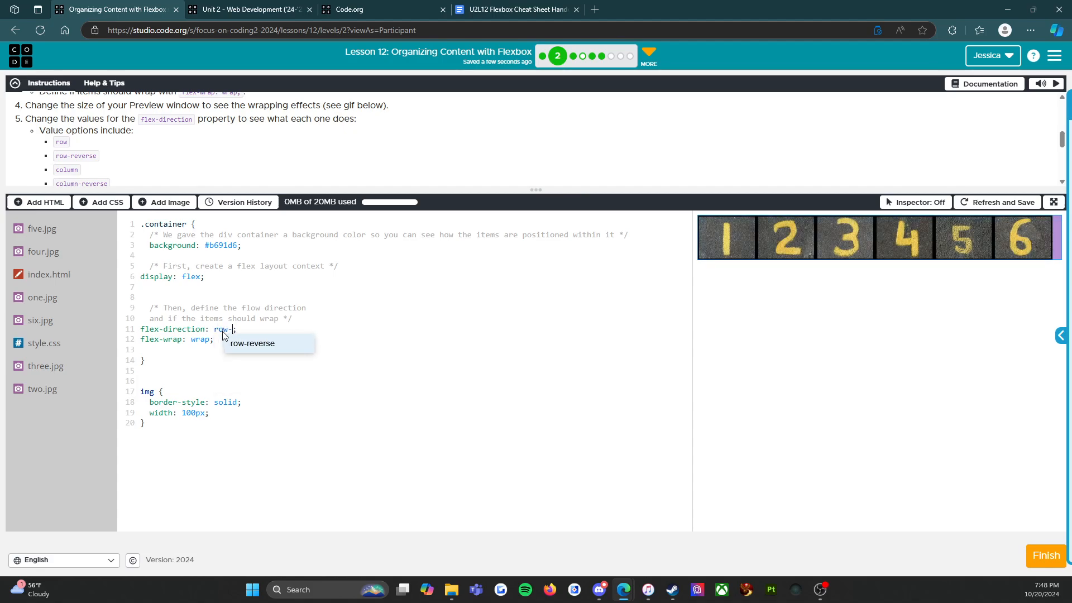
# Step: Try flex-direction row-reverse, then column, ending on column-reverse
pyautogui.click(253, 343)
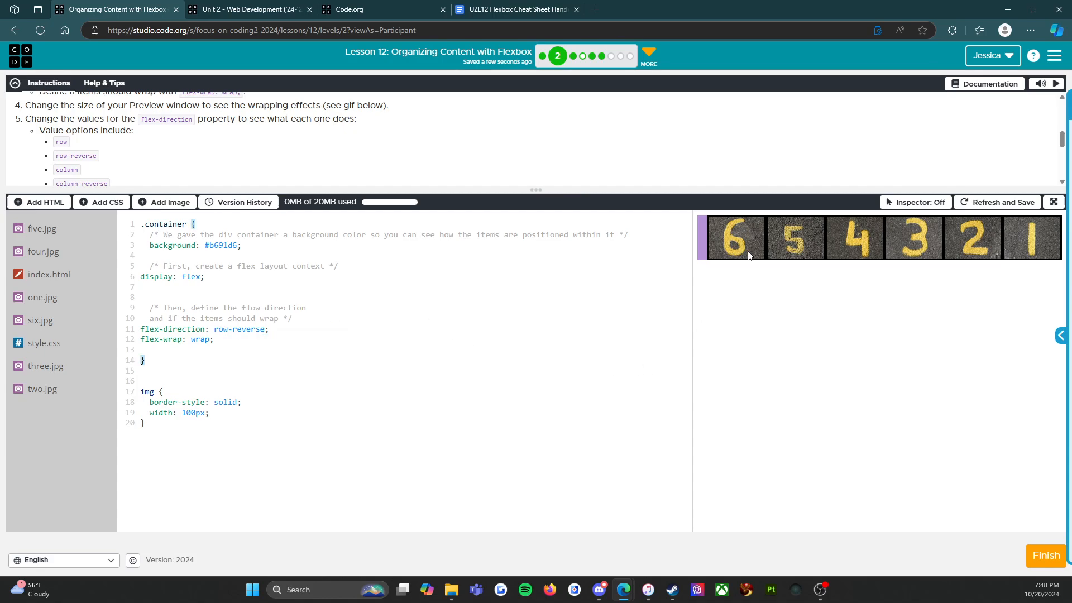
pyautogui.moveTo(761, 246)
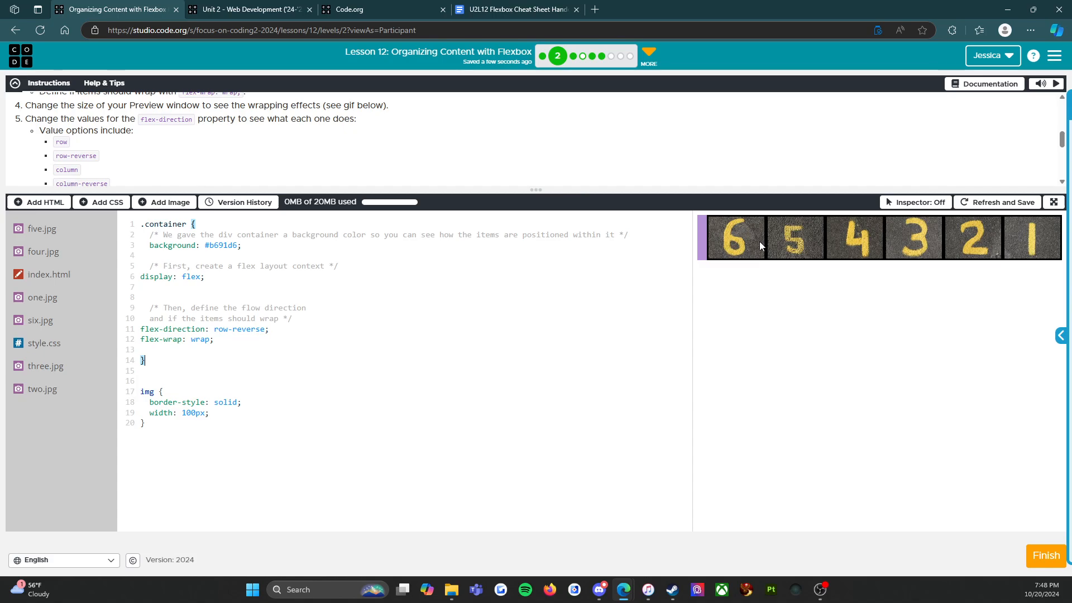
pyautogui.moveTo(1034, 227)
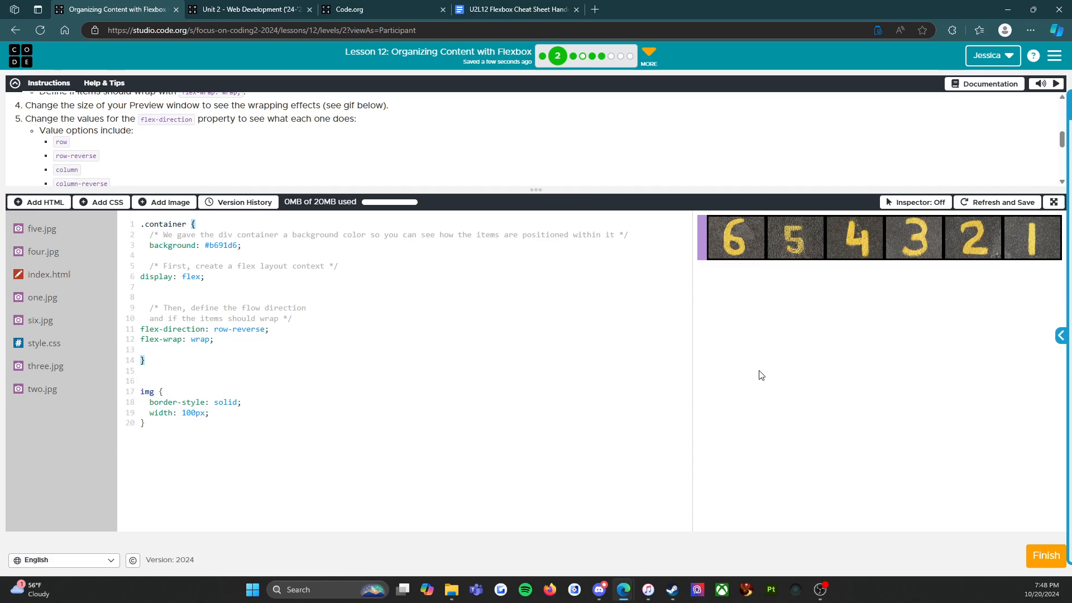
pyautogui.doubleClick(238, 329)
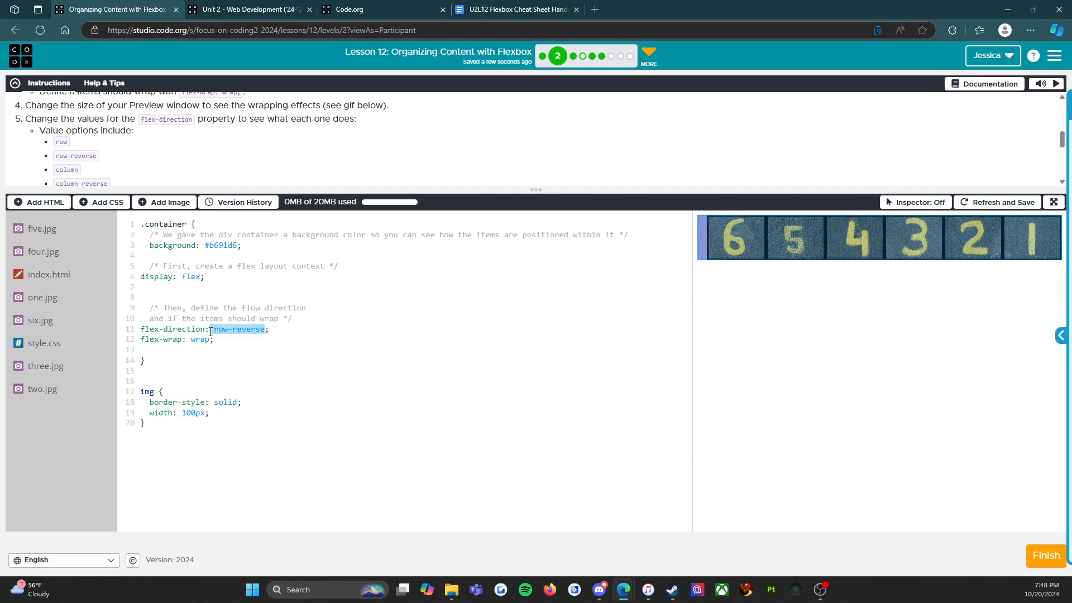
pyautogui.write('column')
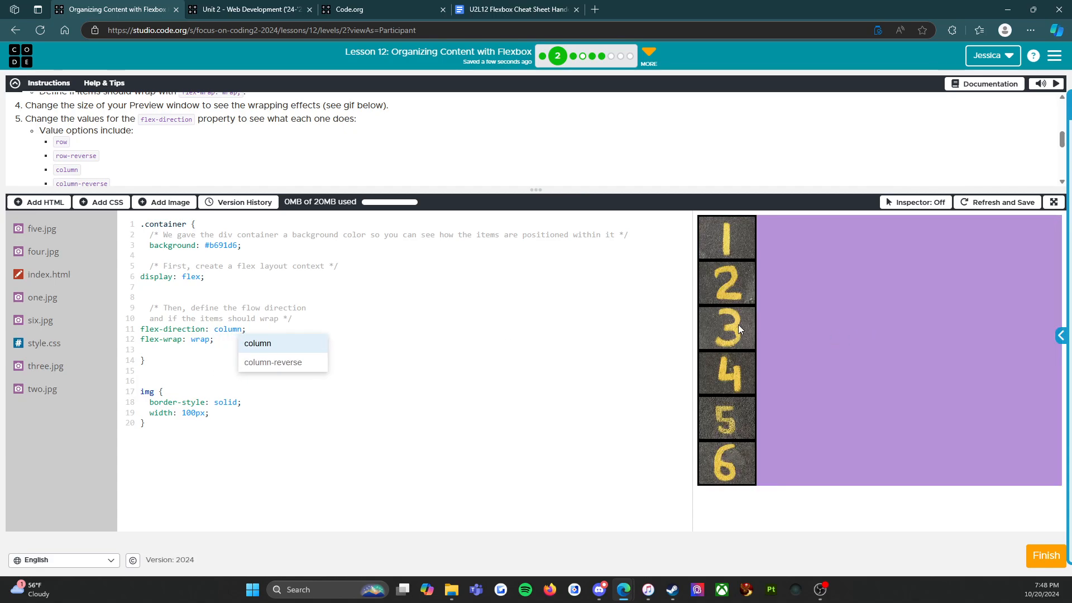
pyautogui.moveTo(738, 410)
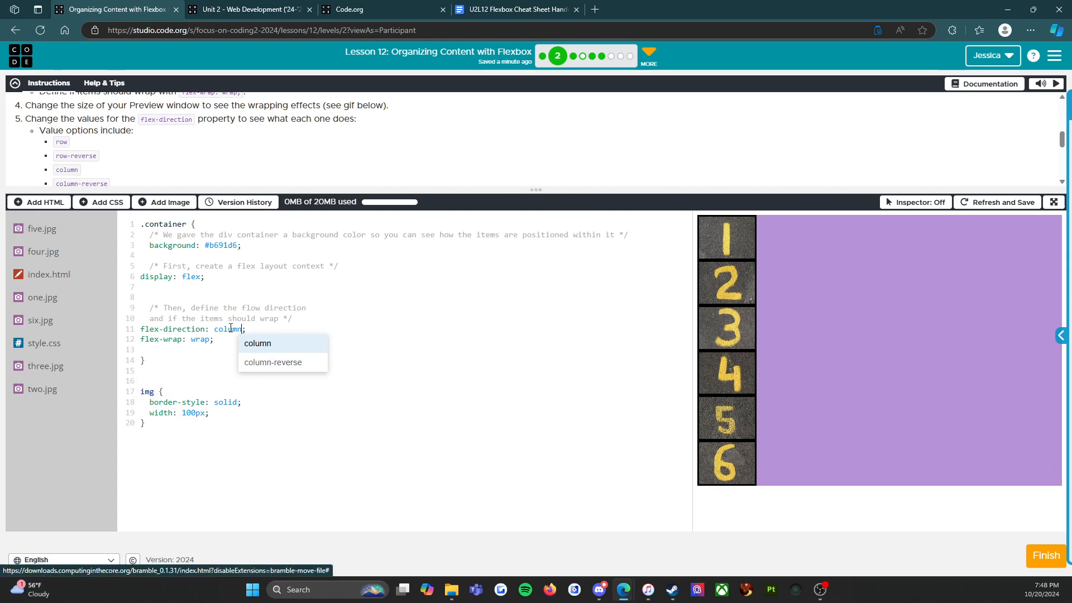
pyautogui.click(272, 363)
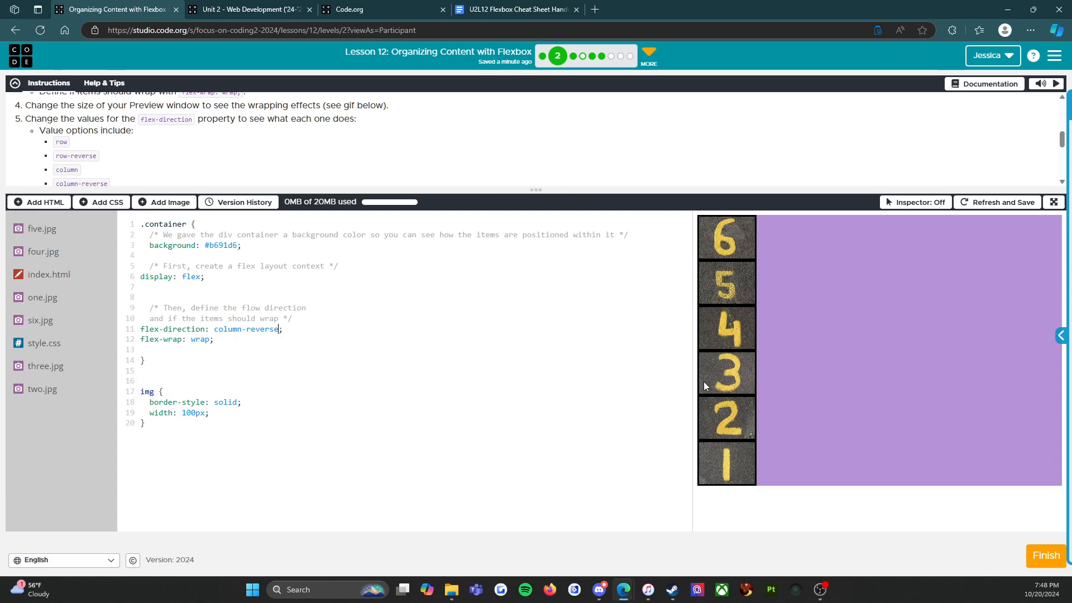
pyautogui.scroll(-3)
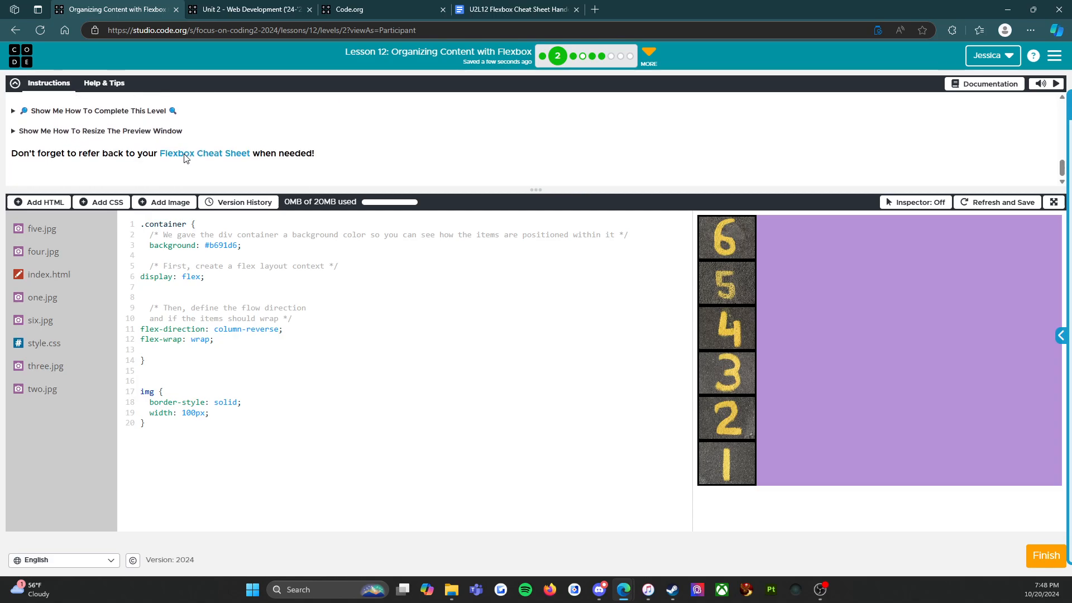
# Step: Replace the column-reverse flex-direction value with row
pyautogui.scroll(3)
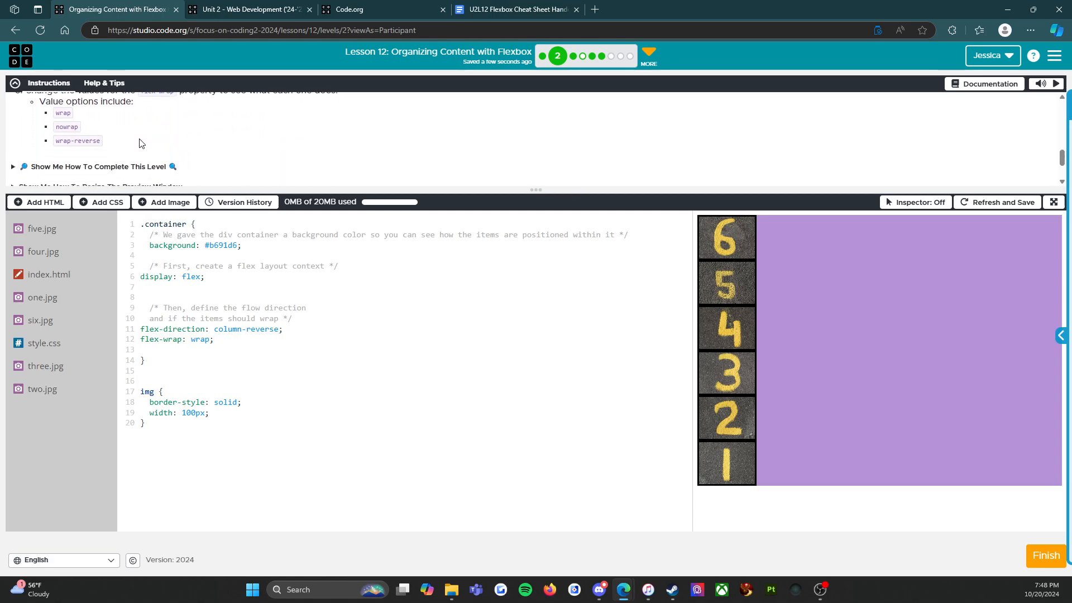
pyautogui.scroll(3)
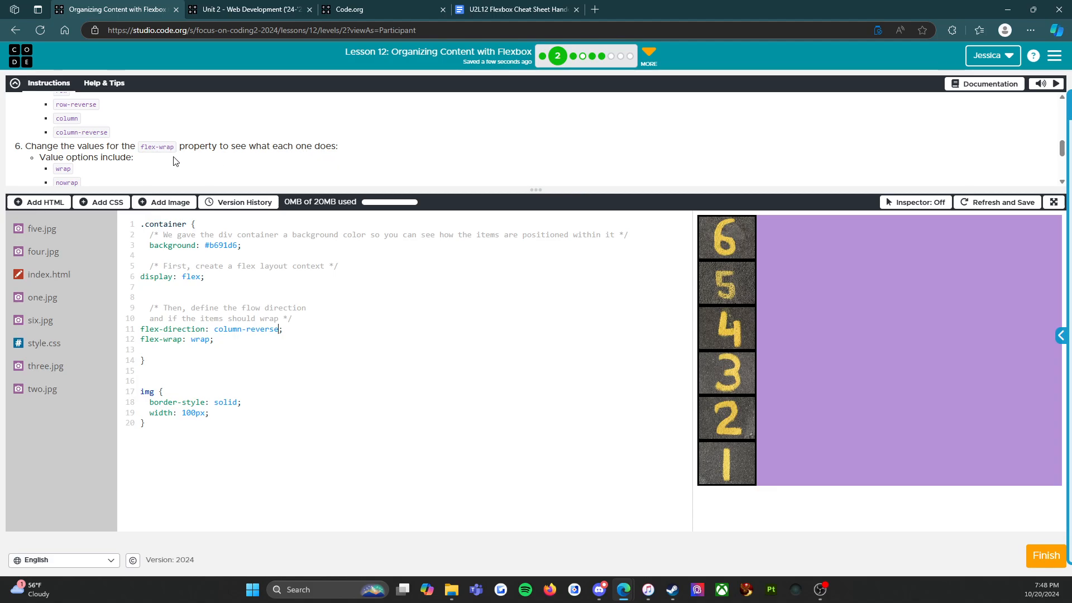
pyautogui.scroll(-3)
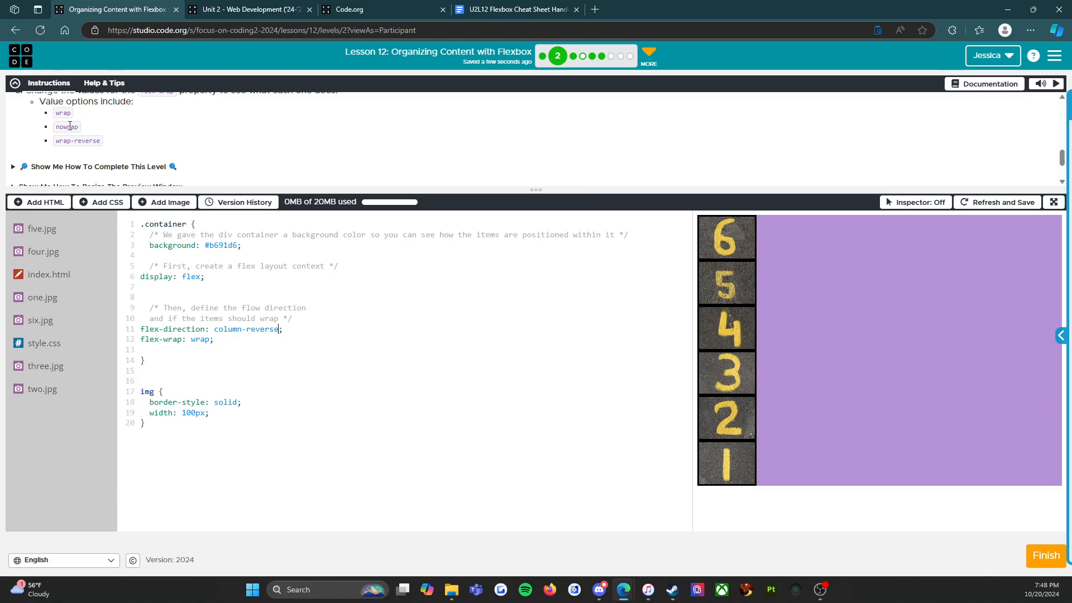
pyautogui.moveTo(221, 335)
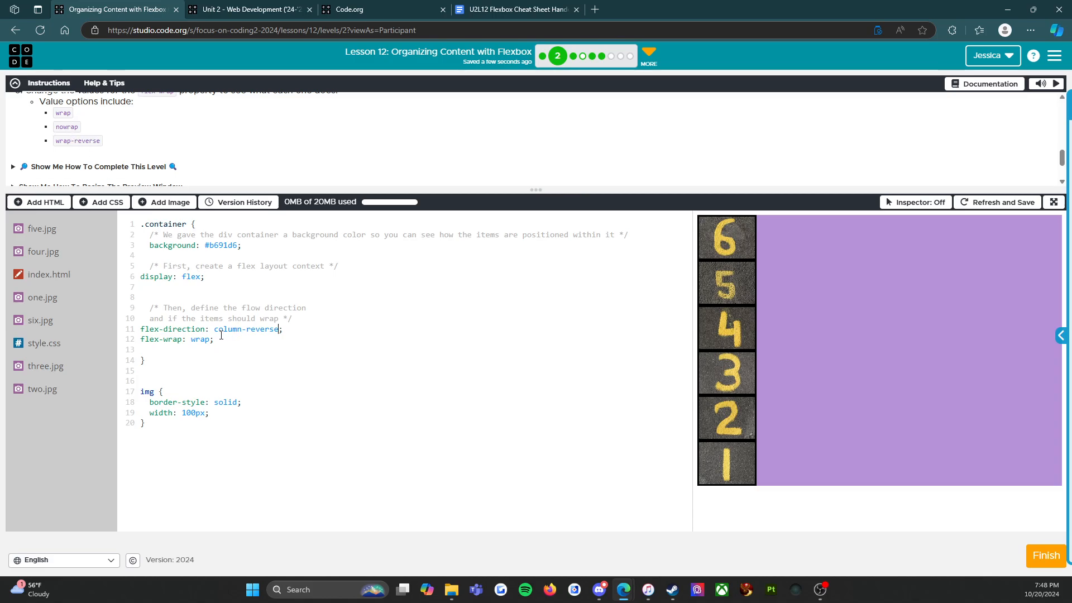
pyautogui.doubleClick(244, 329)
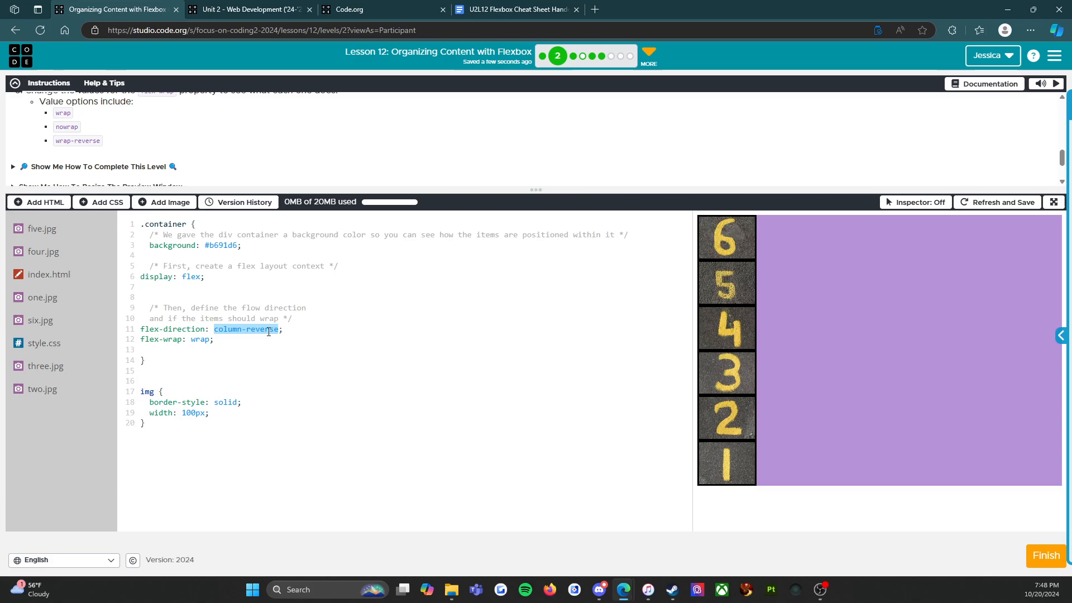
pyautogui.write('row')
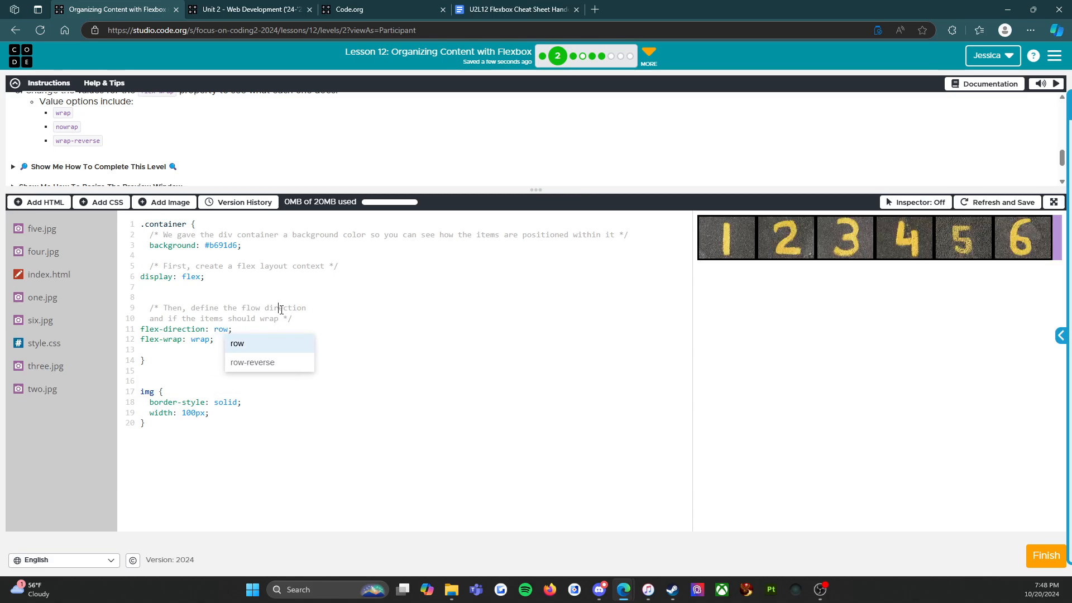
pyautogui.click(473, 347)
pyautogui.write('no')
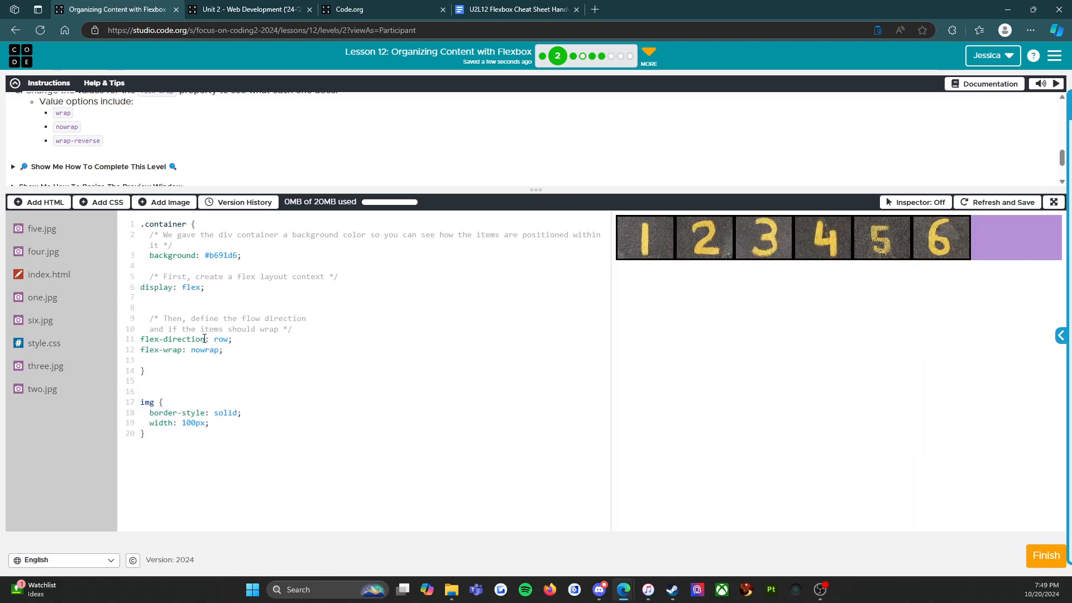
# Step: Change flex-wrap from nowrap to wrap-reverse, putting image 6 above images 1–5
pyautogui.doubleClick(204, 349)
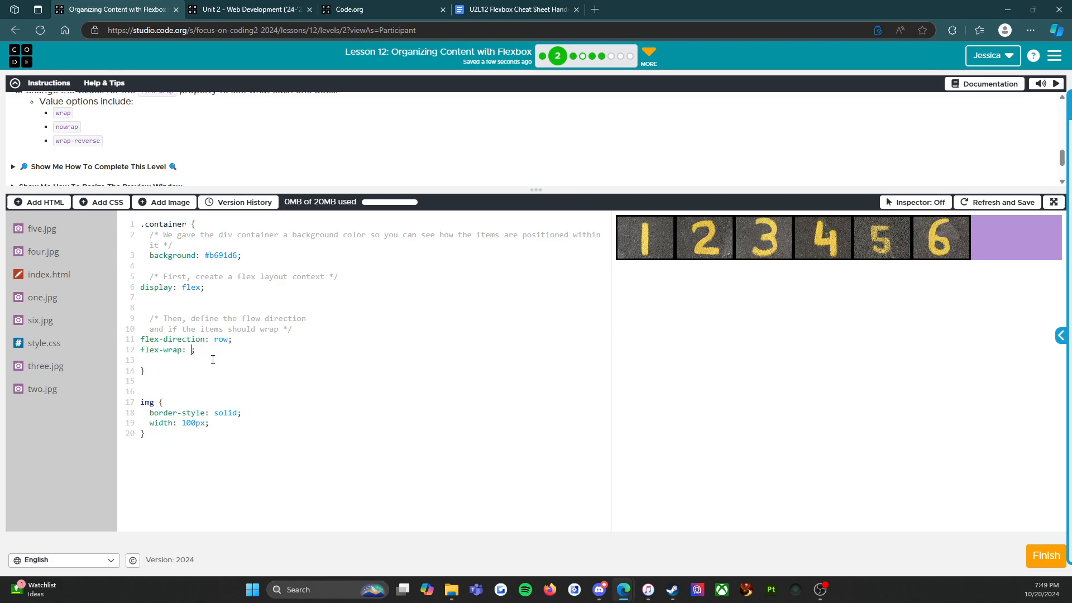
pyautogui.write('wrap-r')
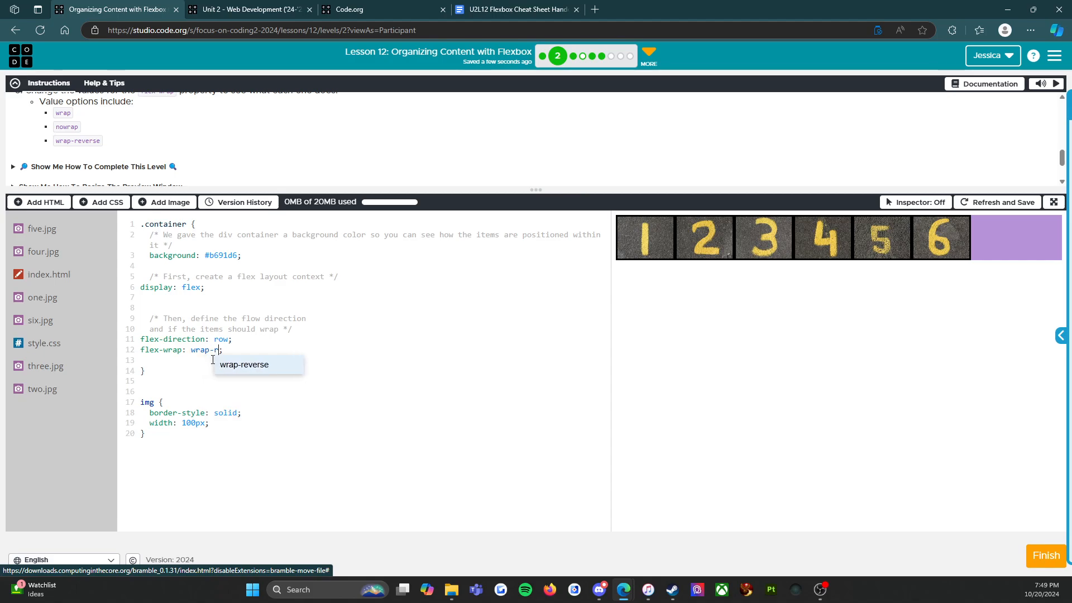
pyautogui.click(244, 364)
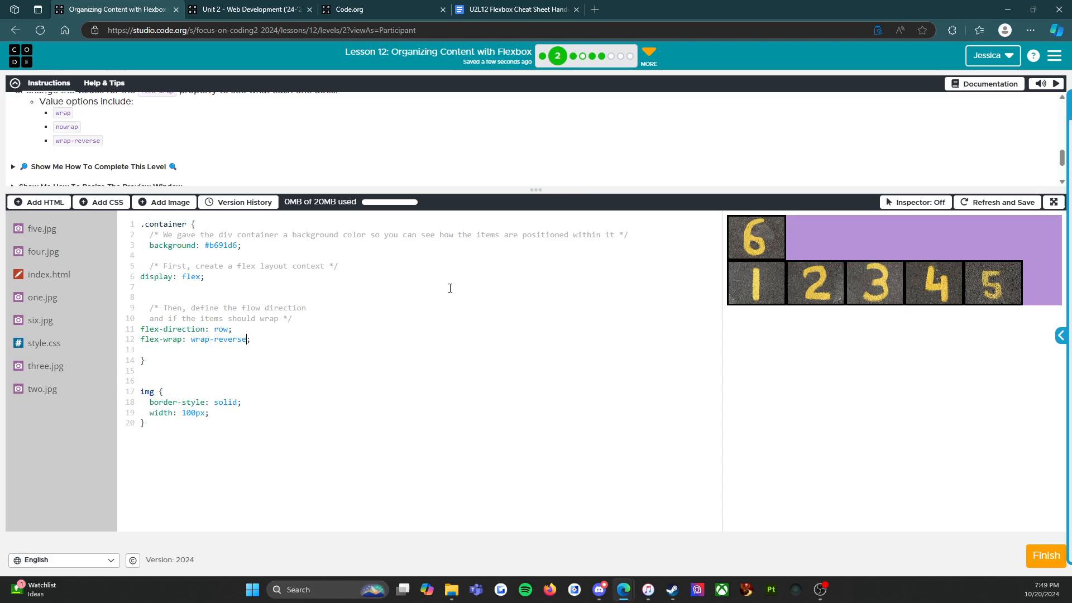
pyautogui.scroll(-3)
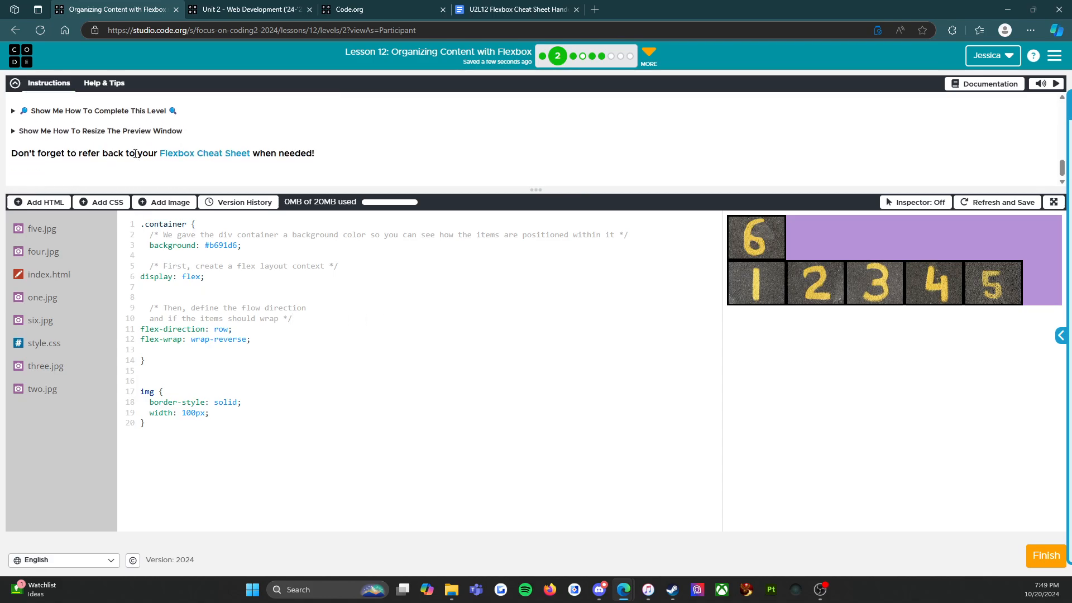
pyautogui.scroll(3)
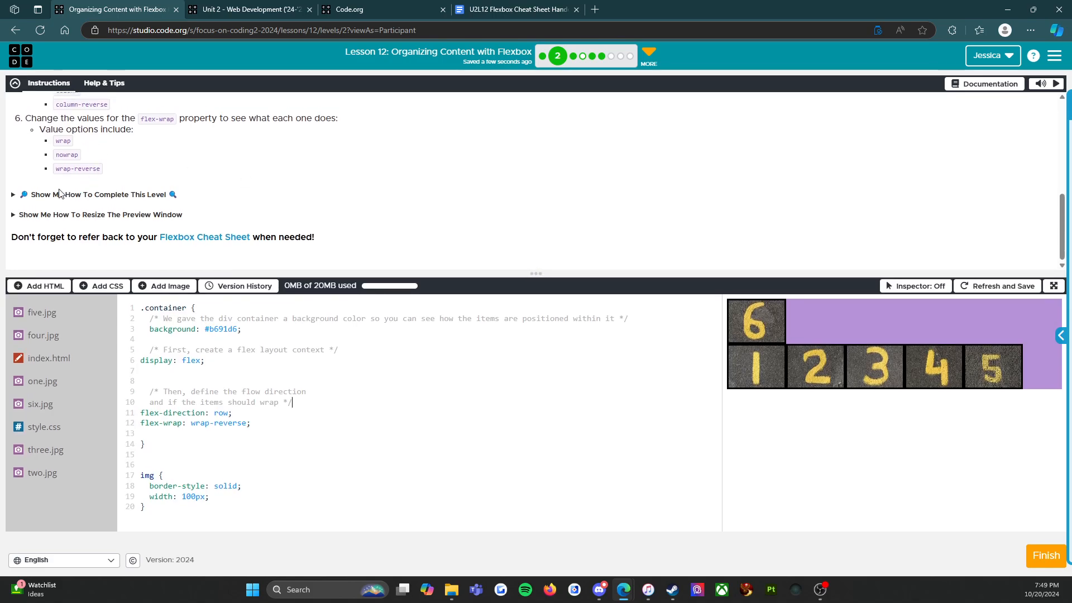
pyautogui.moveTo(114, 198)
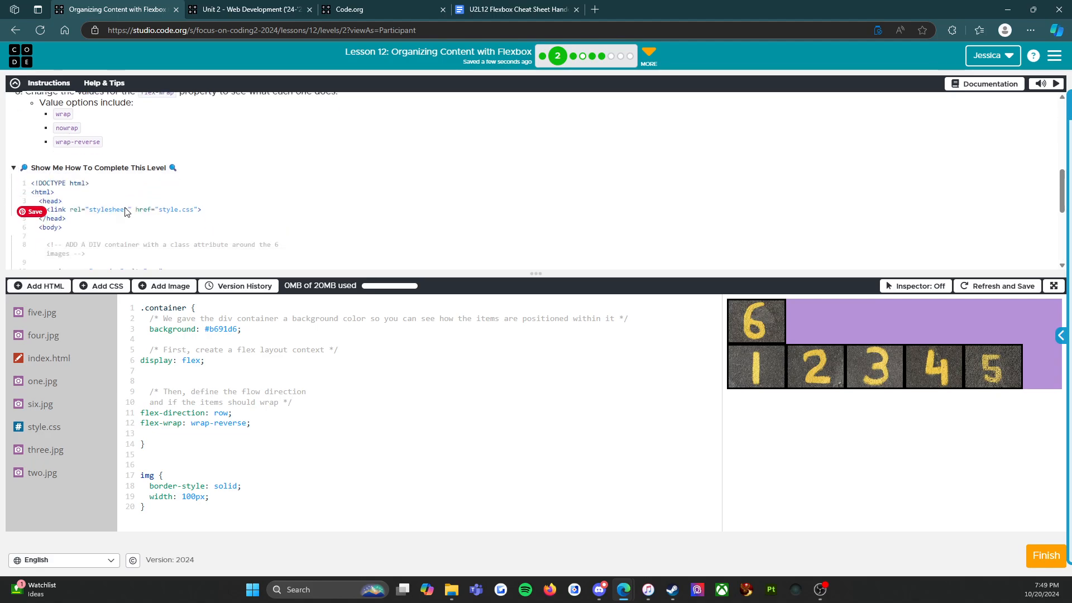
pyautogui.scroll(-3)
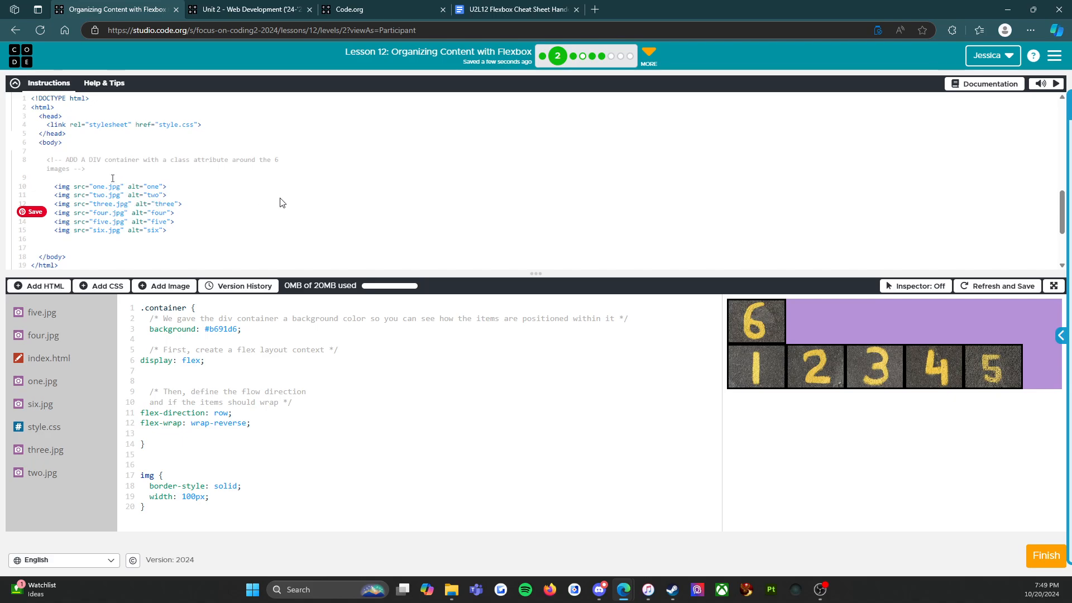
pyautogui.write('<div')
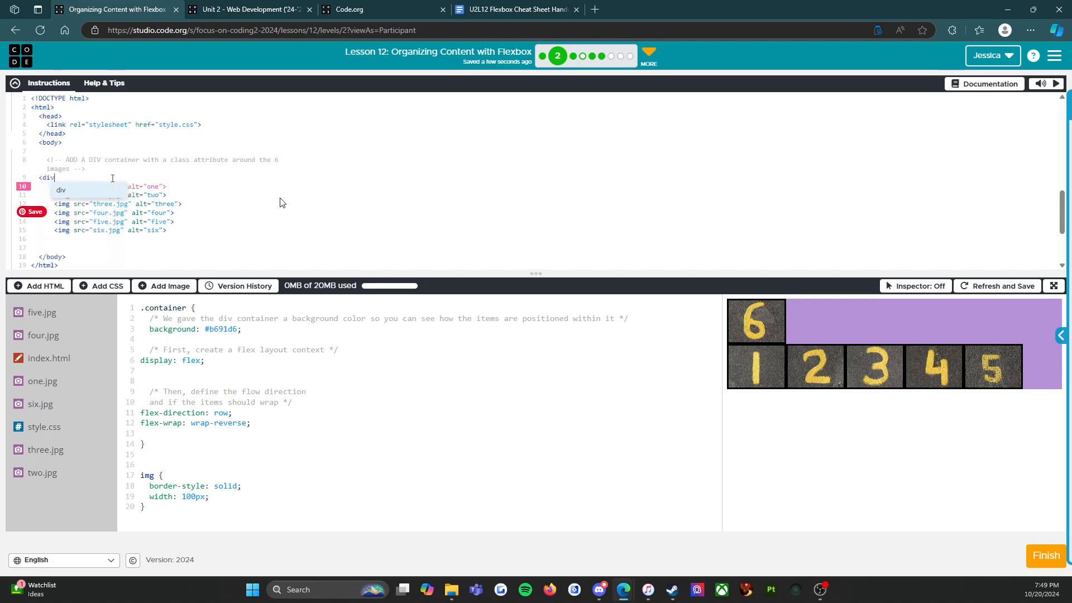
pyautogui.write('class=')
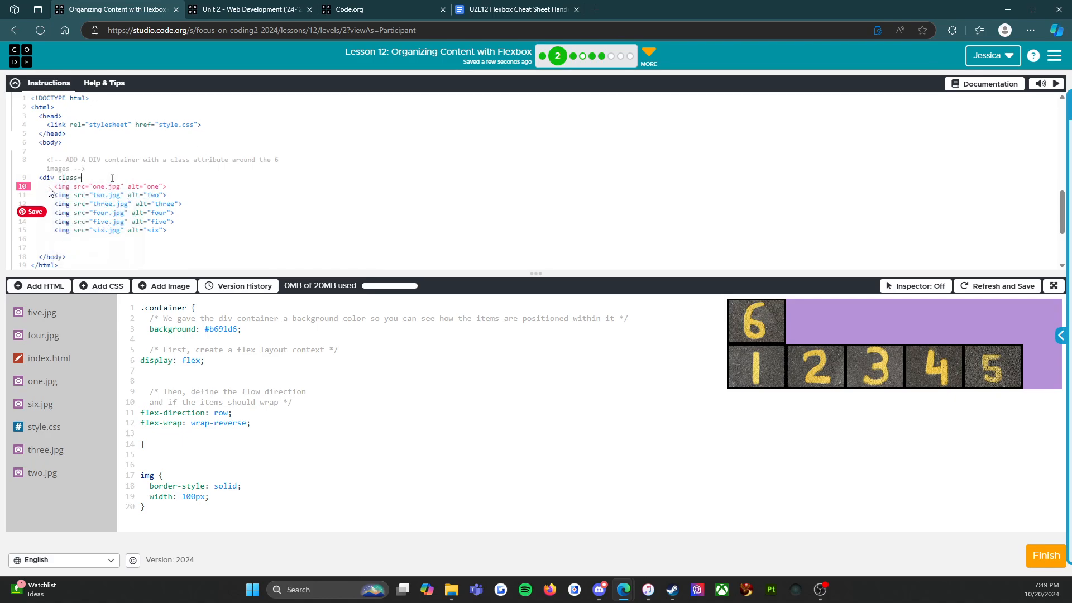
pyautogui.write('container">')
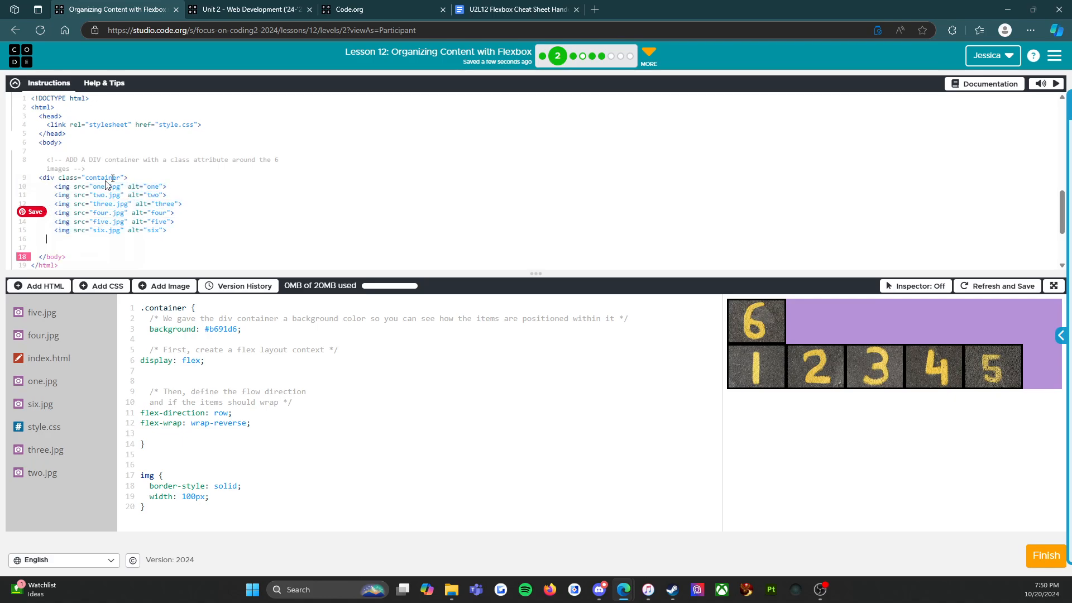
pyautogui.write('</div>')
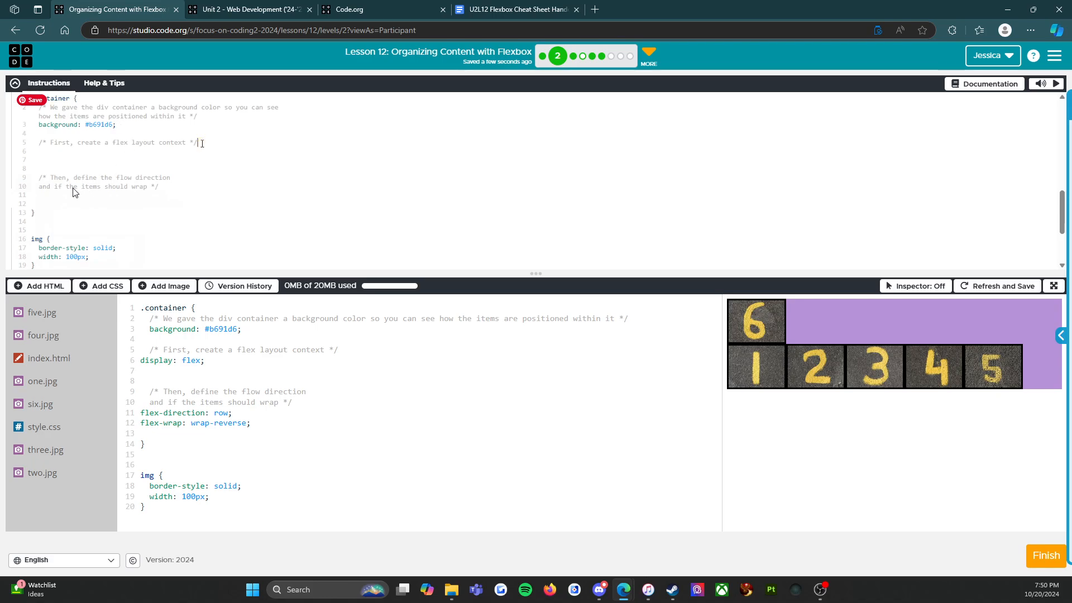
pyautogui.write('dis')
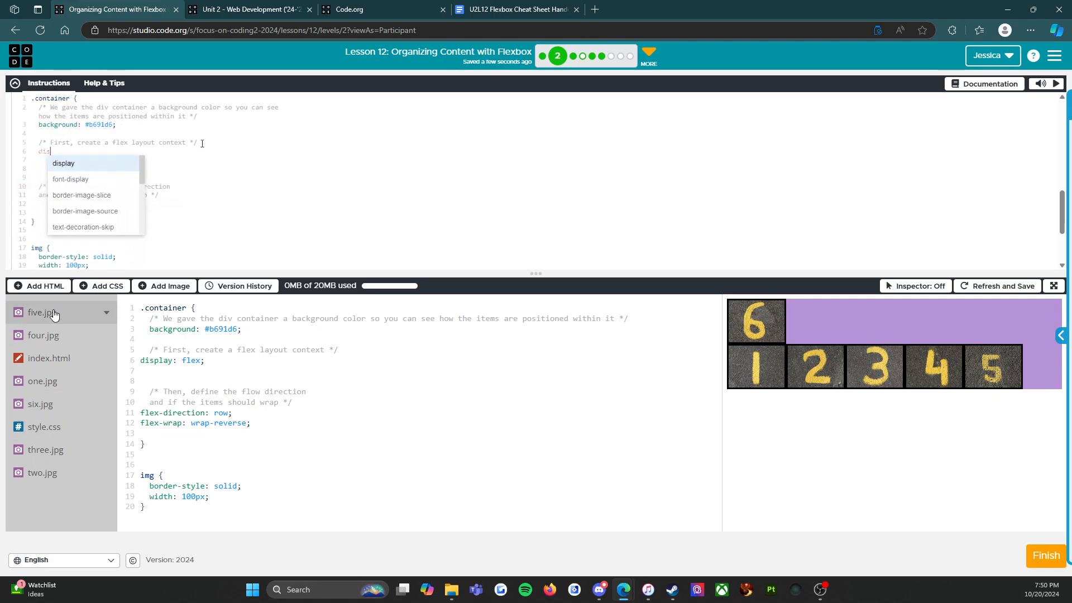
pyautogui.click(63, 163)
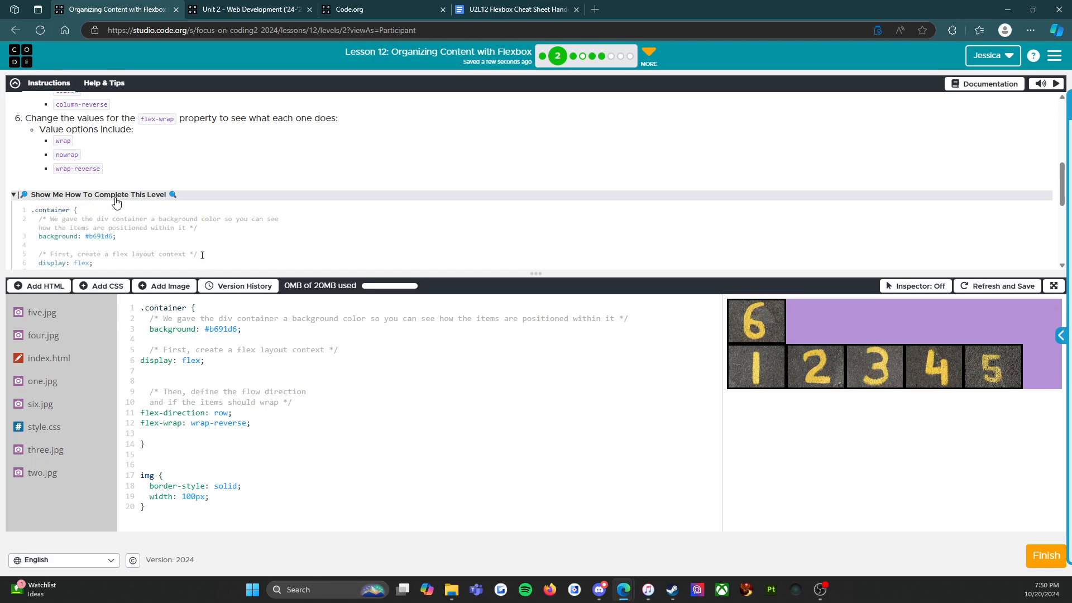
pyautogui.click(14, 194)
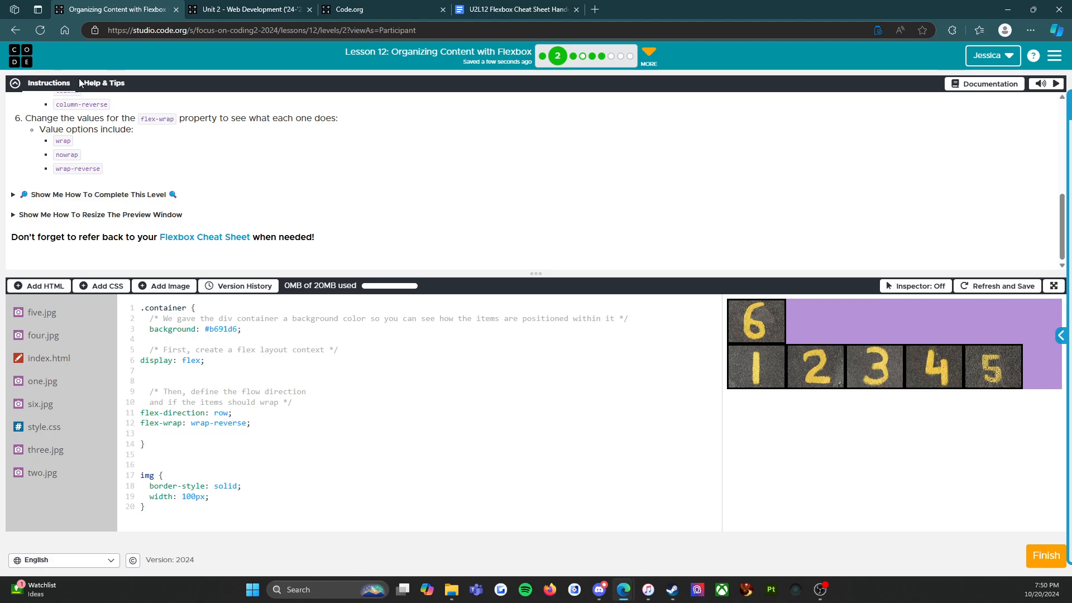
pyautogui.moveTo(357, 12)
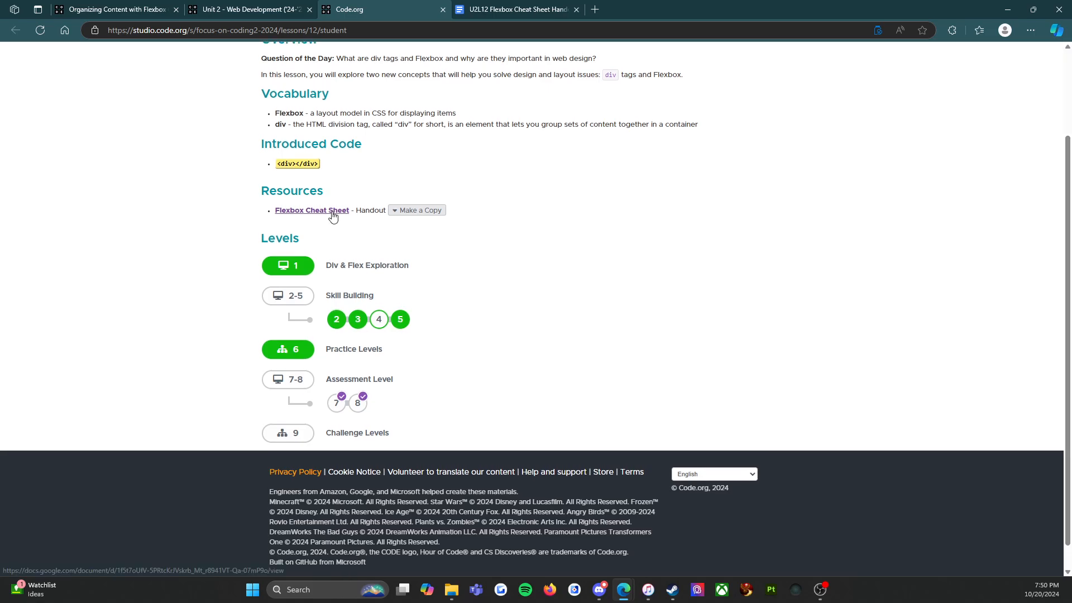
# Step: Scroll back up and submit the row wrap-reverse flexbox level as finished
pyautogui.scroll(3)
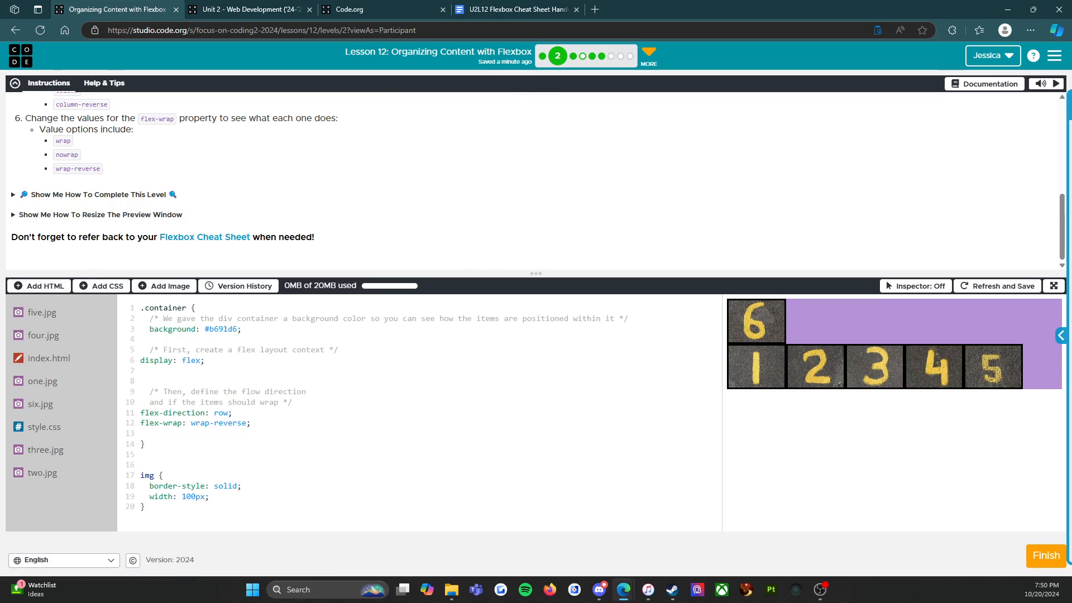
pyautogui.moveTo(1032, 561)
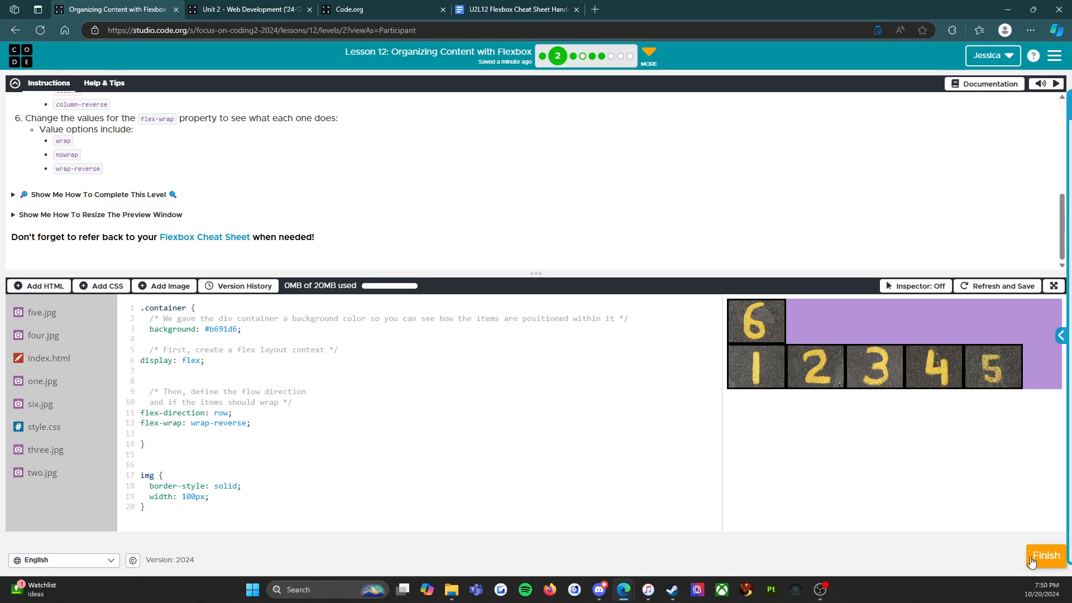
pyautogui.click(1045, 555)
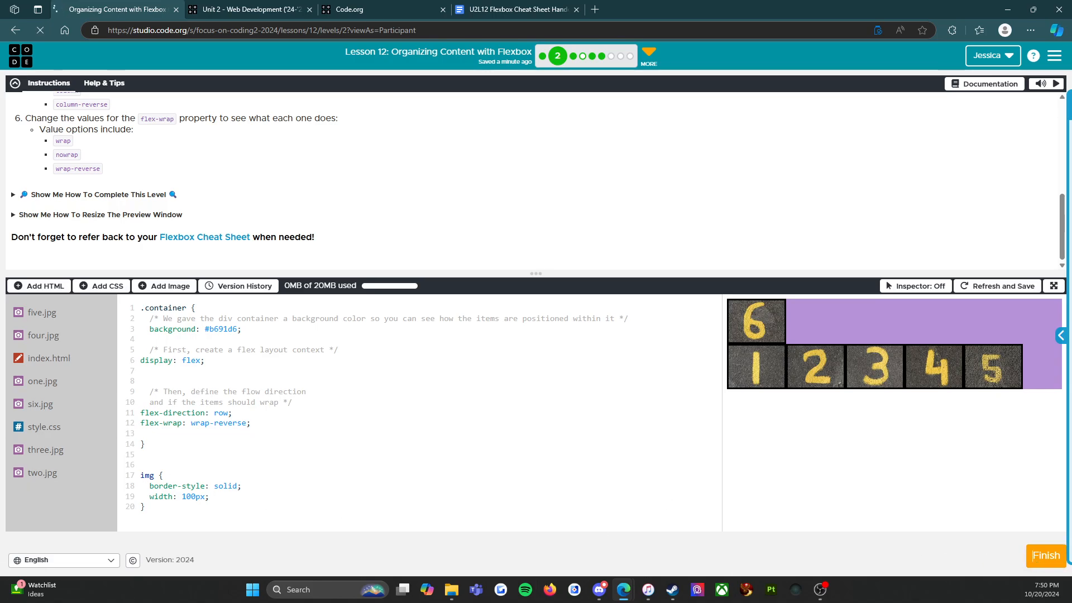